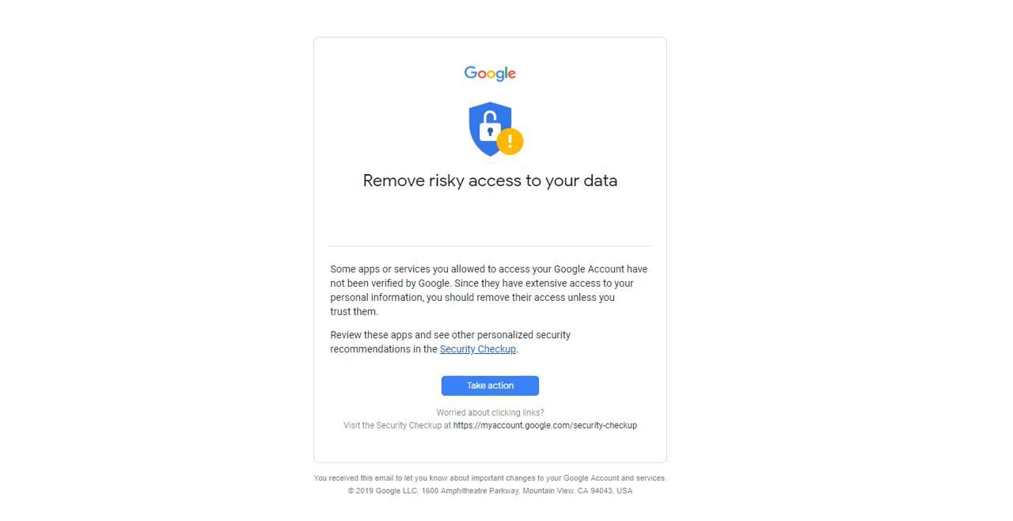
pyautogui.moveTo(996, 2)
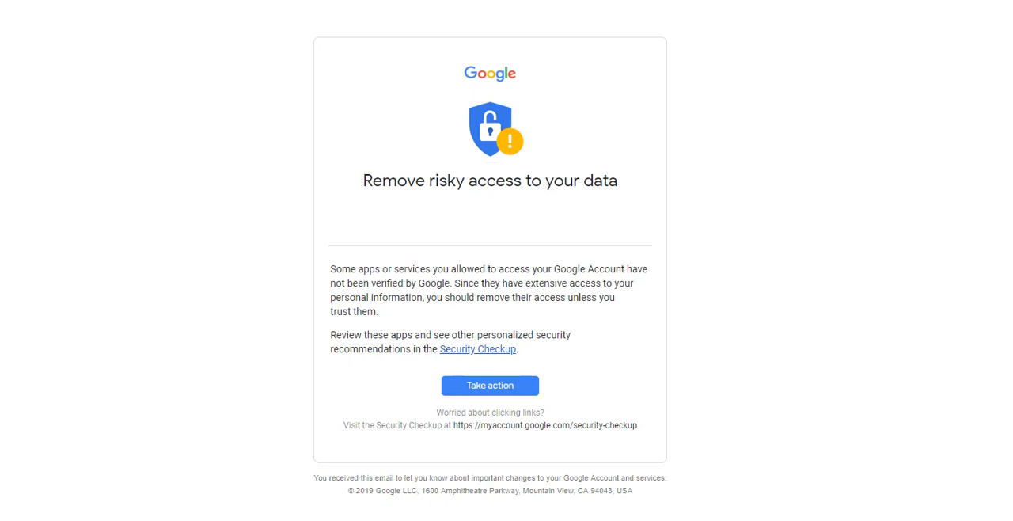
pyautogui.moveTo(593, 324)
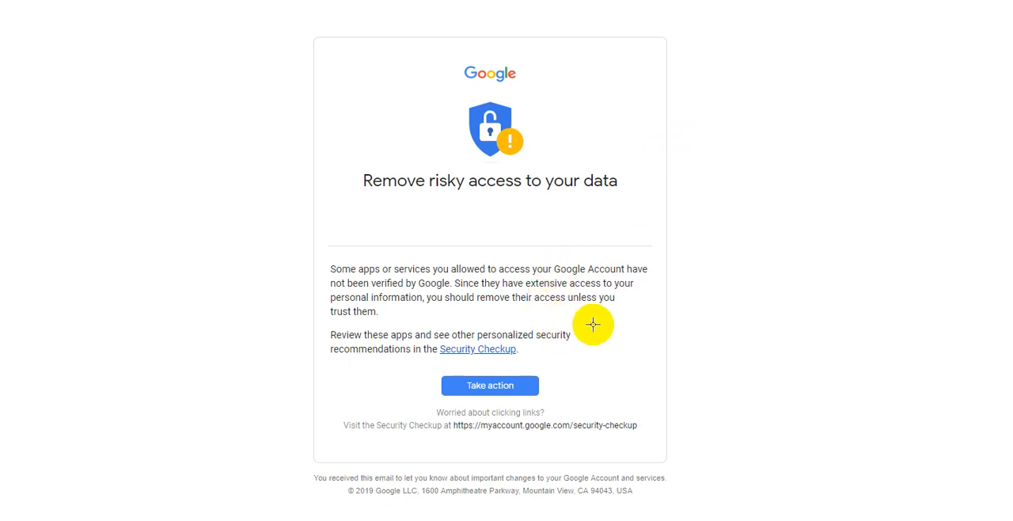
pyautogui.moveTo(993, 10)
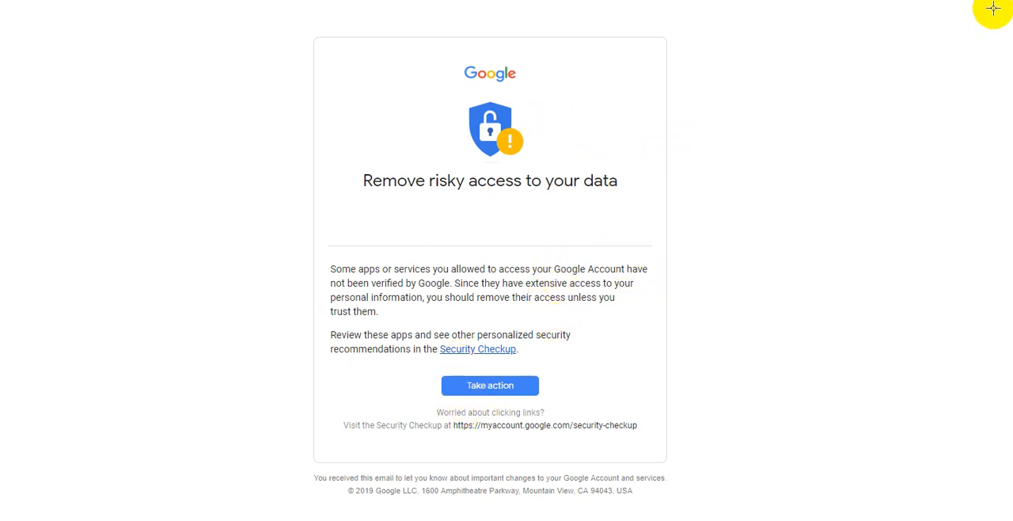
# Step: Open Security Checkup from the alert email and scroll to Dittach among third-party apps
pyautogui.click(490, 385)
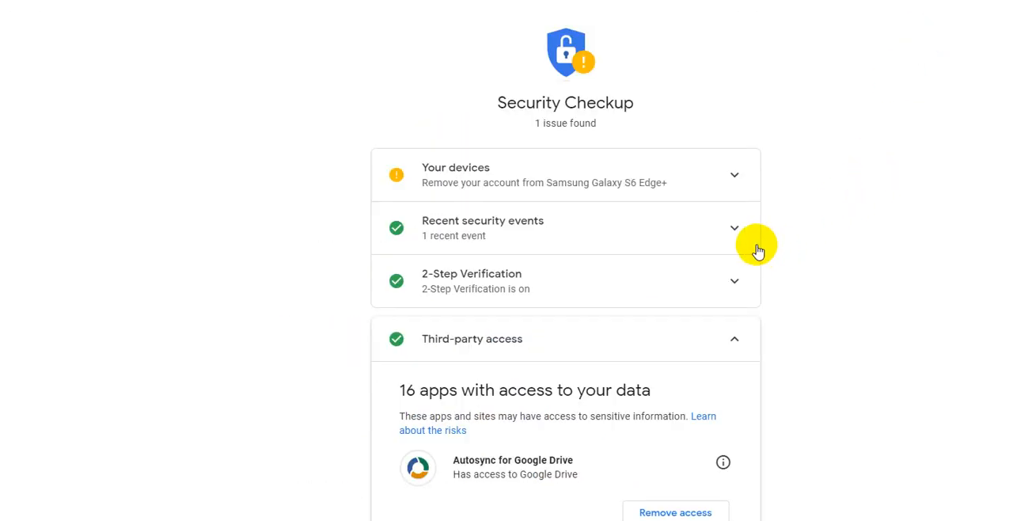
pyautogui.moveTo(839, 237)
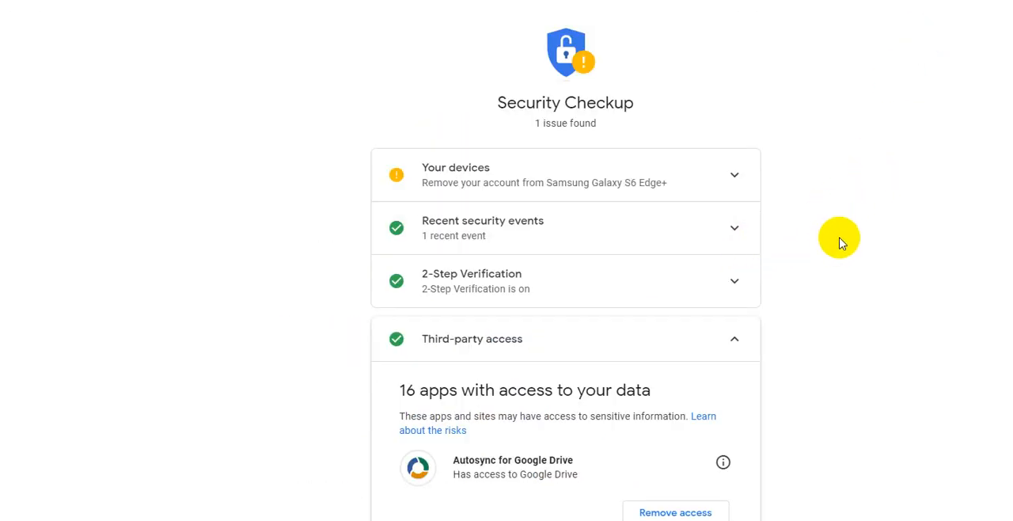
pyautogui.scroll(-3)
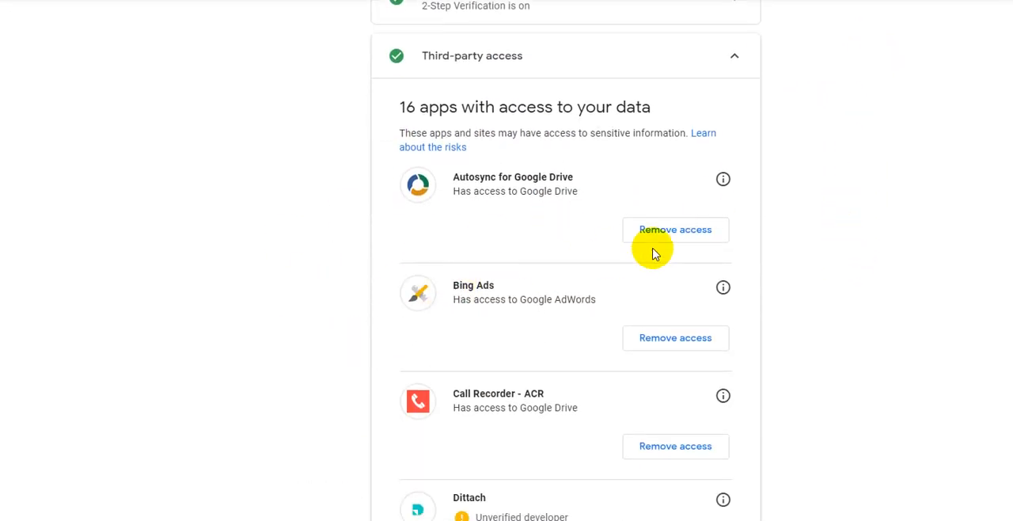
pyautogui.moveTo(802, 263)
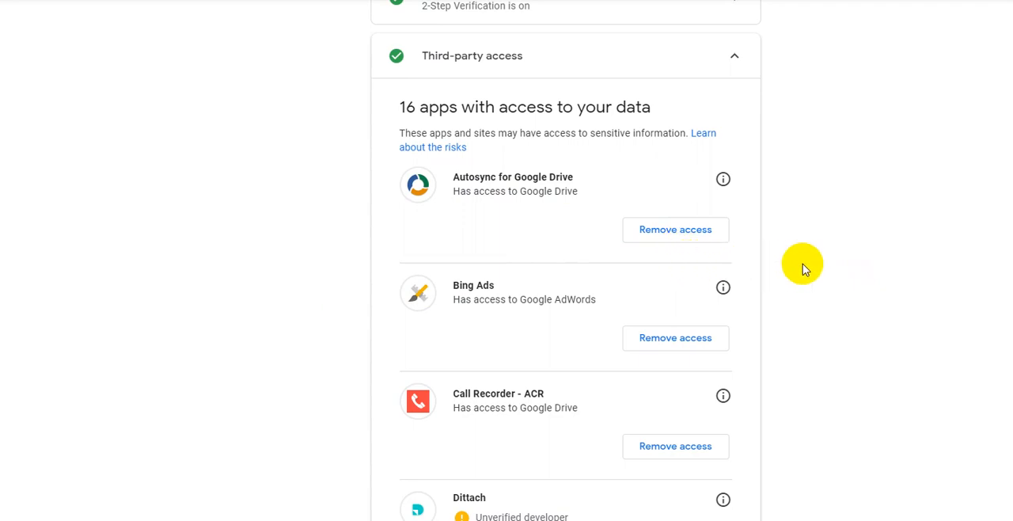
pyautogui.scroll(-3)
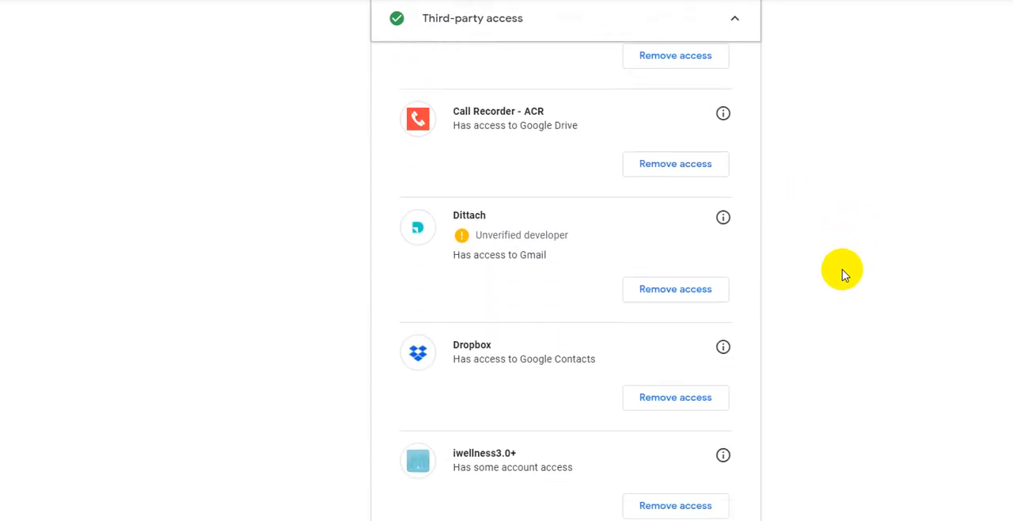
pyautogui.moveTo(468, 225)
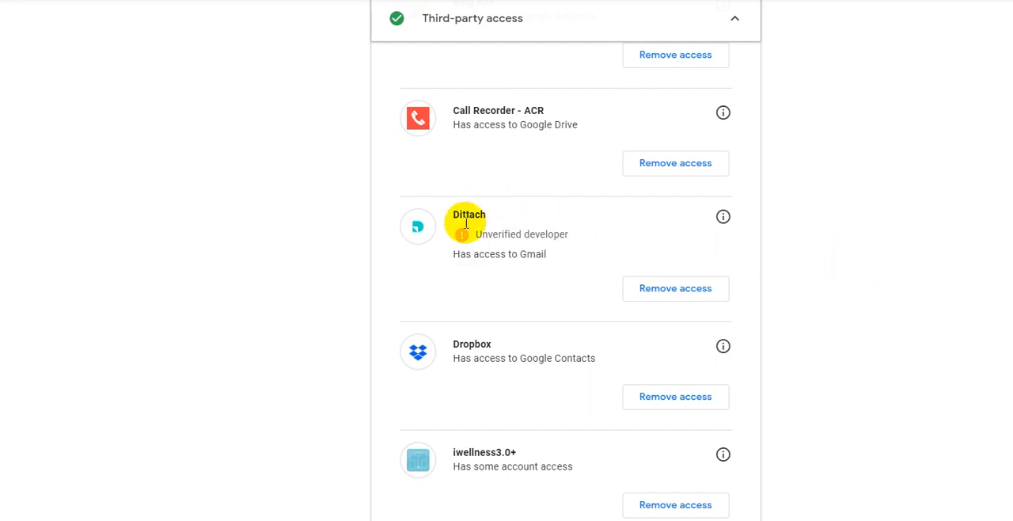
pyautogui.moveTo(485, 240)
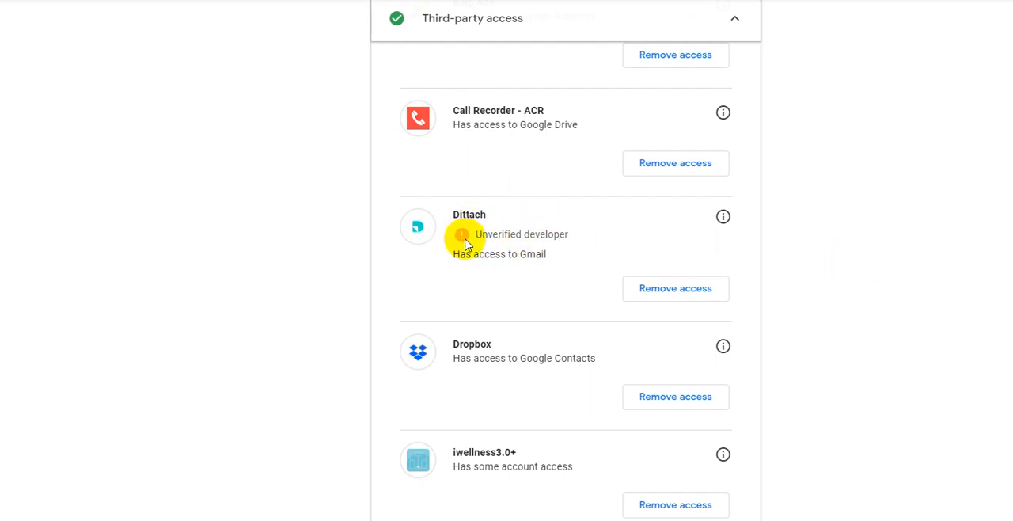
pyautogui.moveTo(471, 254)
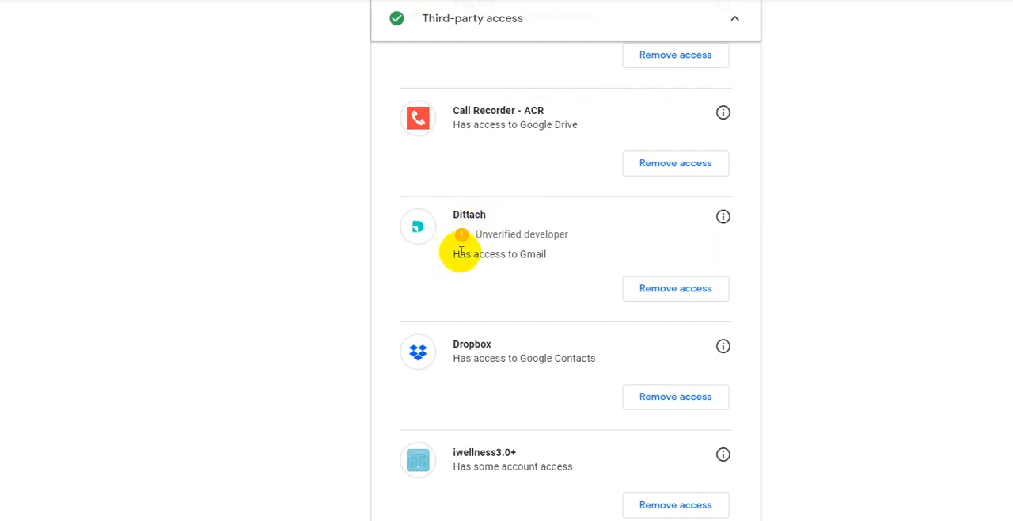
pyautogui.moveTo(510, 253)
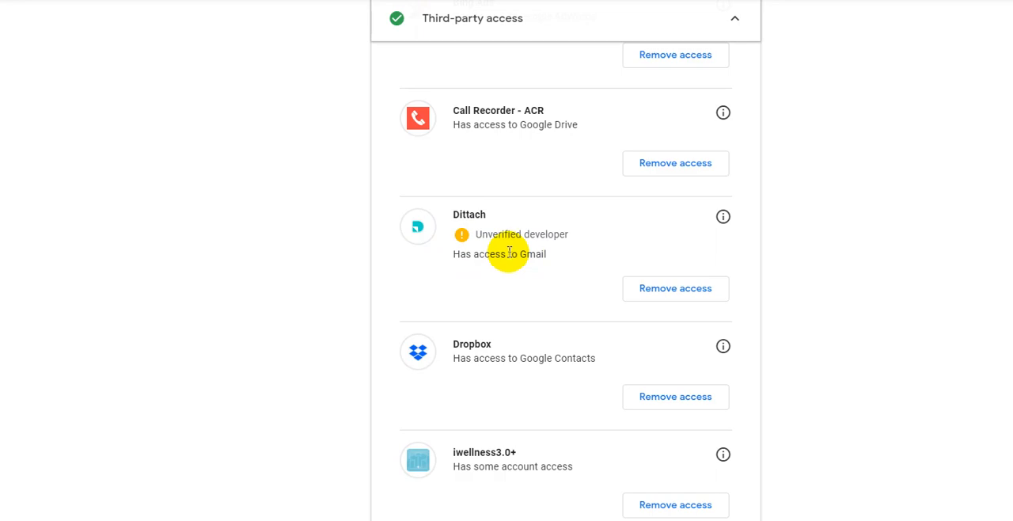
pyautogui.moveTo(509, 252)
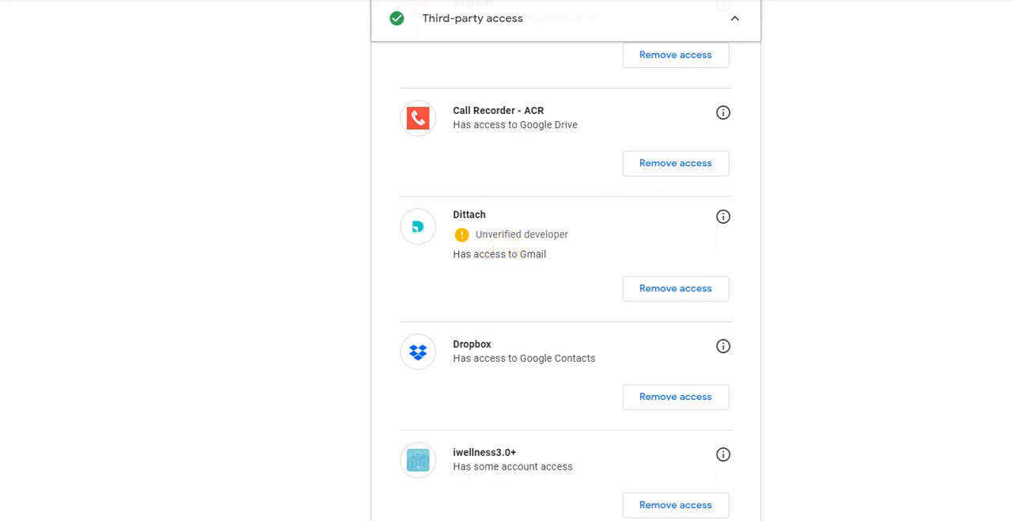
pyautogui.moveTo(723, 216)
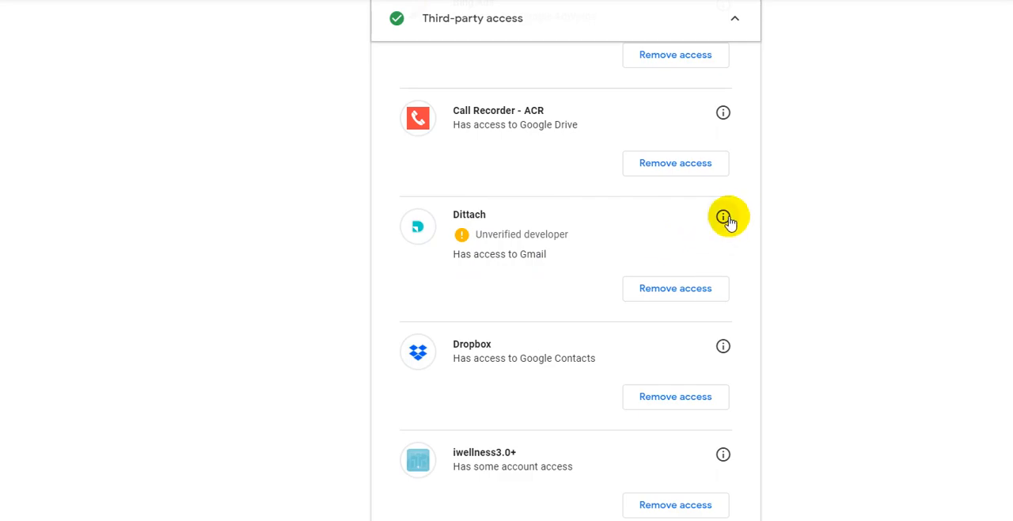
# Step: View Dittach's app details showing full Gmail read, send and delete access
pyautogui.click(723, 217)
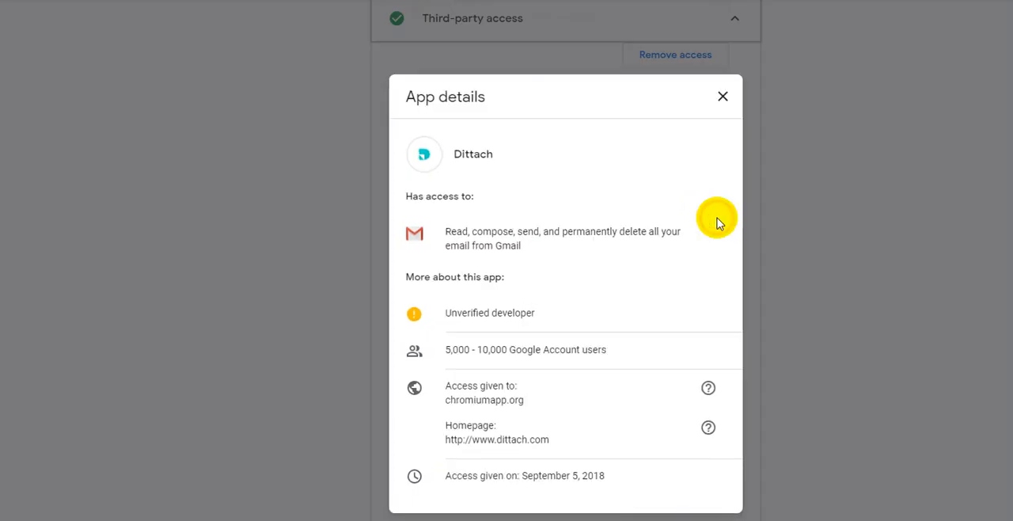
pyautogui.moveTo(602, 205)
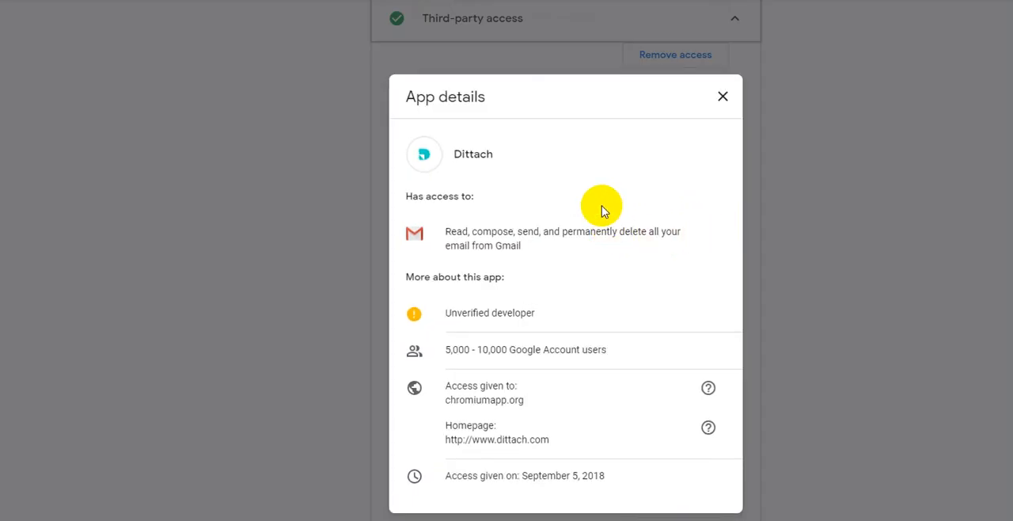
pyautogui.moveTo(649, 231)
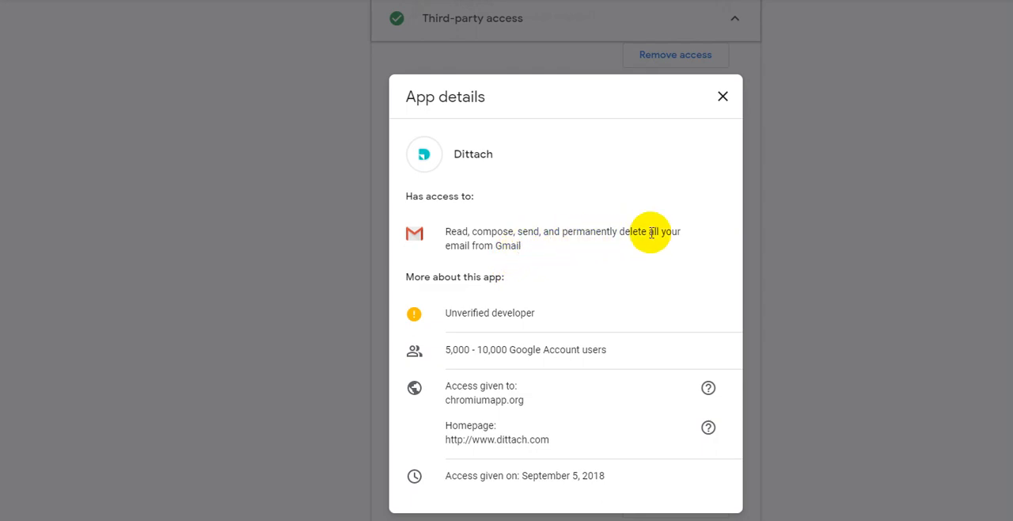
pyautogui.moveTo(684, 255)
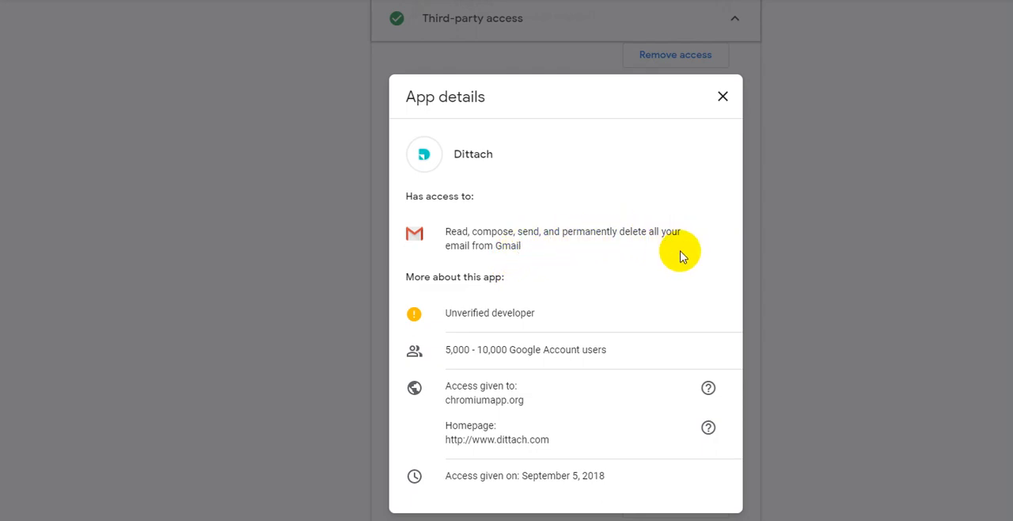
pyautogui.moveTo(691, 239)
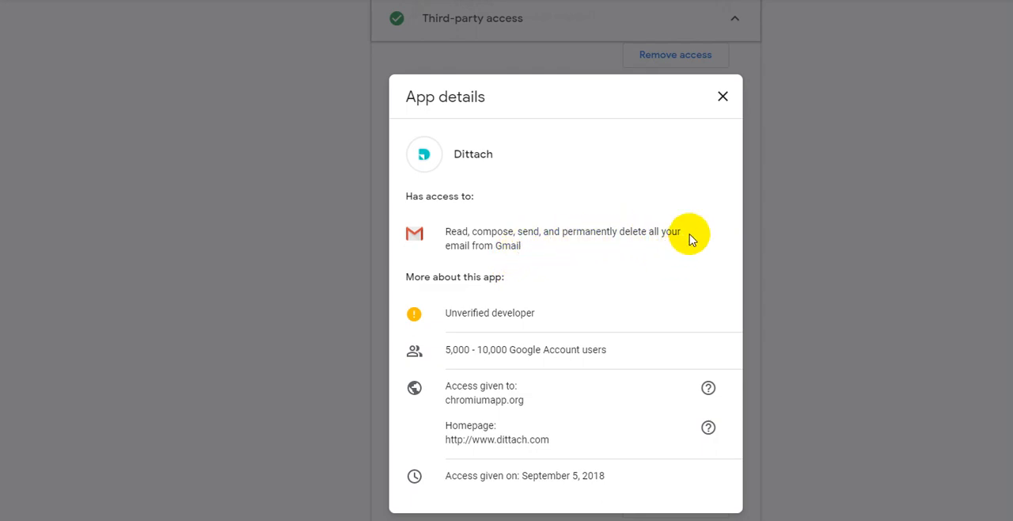
pyautogui.moveTo(819, 378)
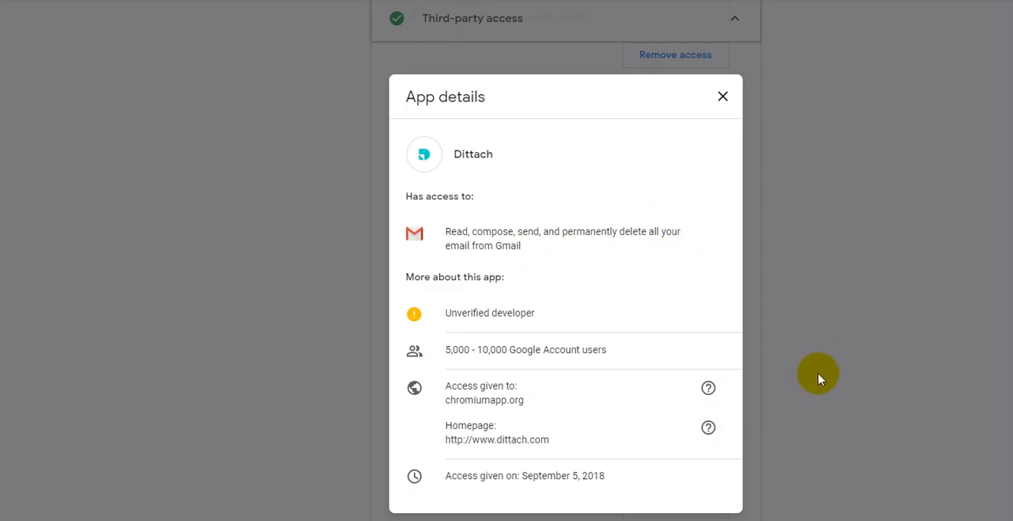
pyautogui.moveTo(585, 199)
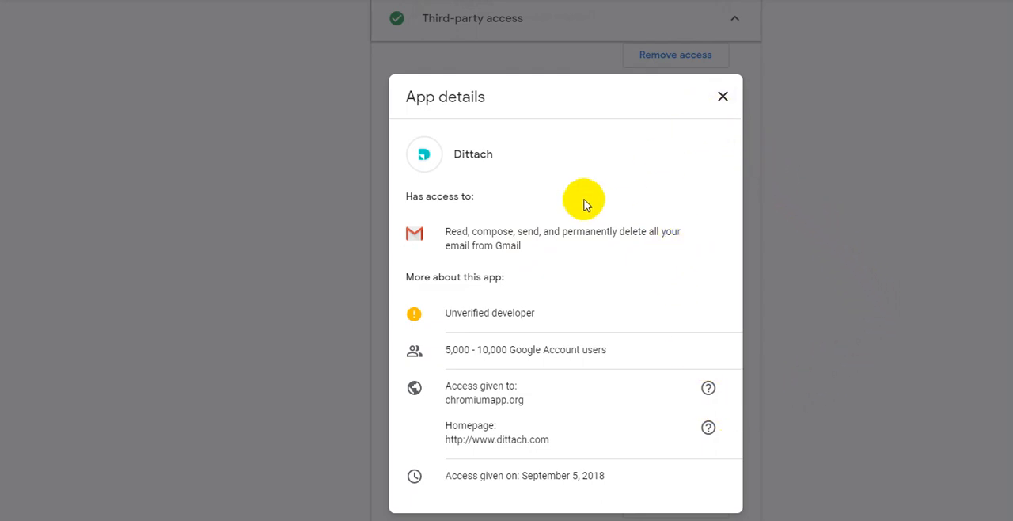
pyautogui.moveTo(722, 97)
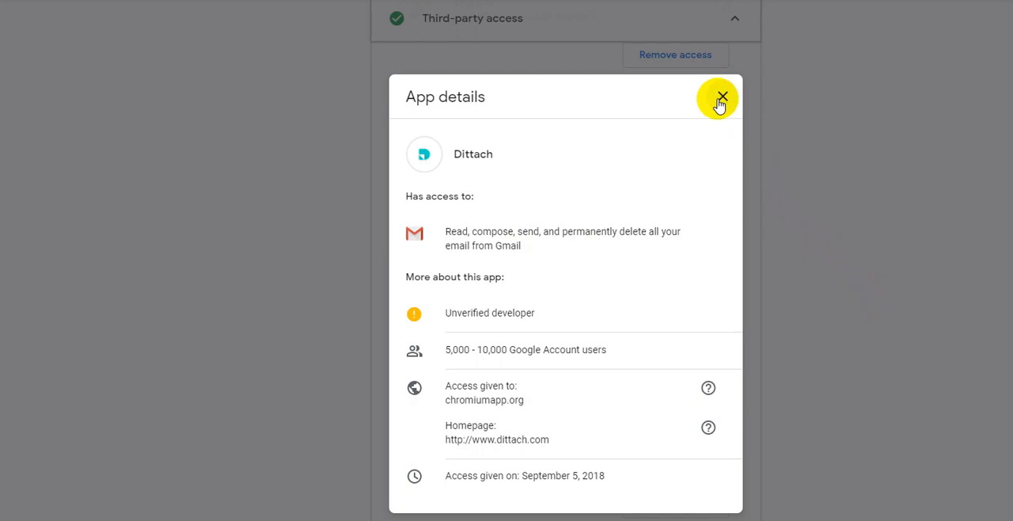
pyautogui.moveTo(714, 121)
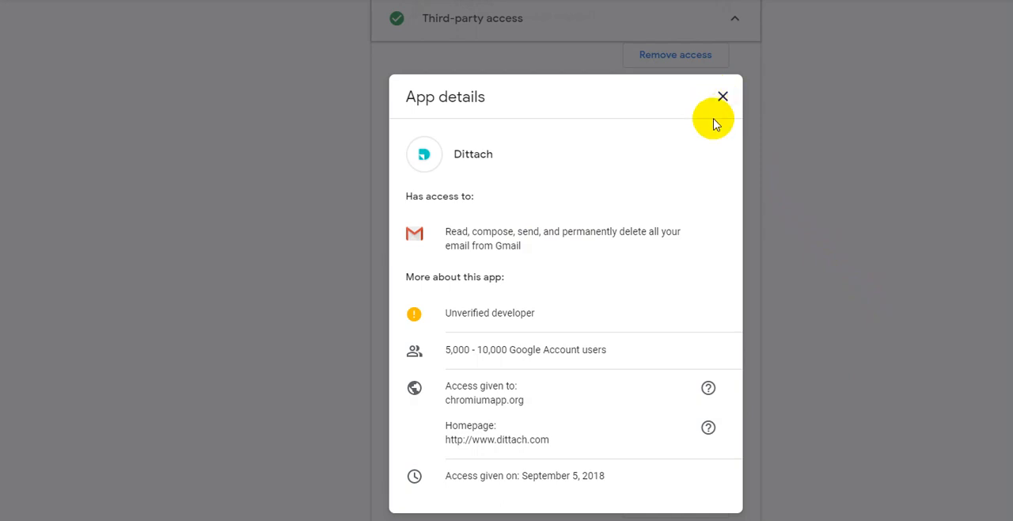
pyautogui.moveTo(725, 118)
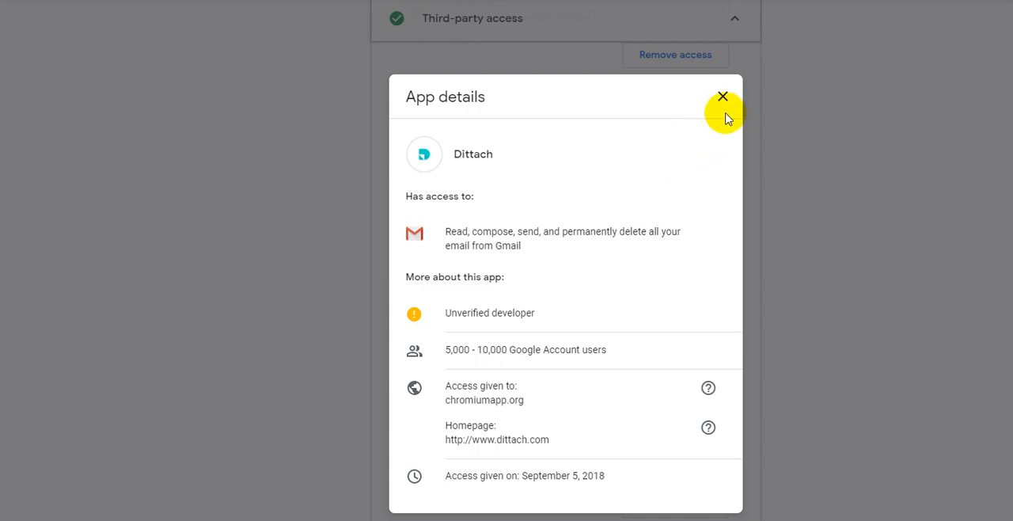
# Step: Close Dittach's App details dialog to return to the Third-party access list
pyautogui.click(722, 96)
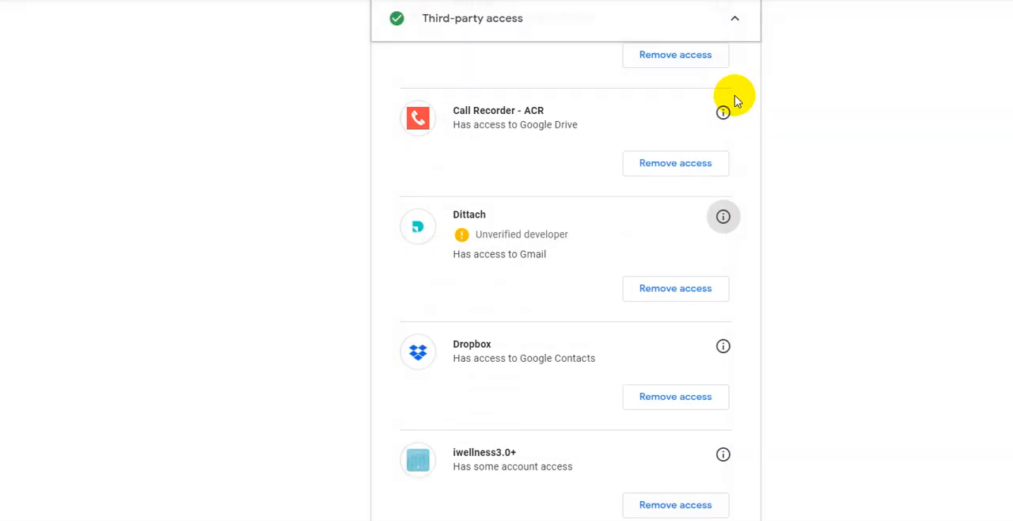
pyautogui.moveTo(596, 254)
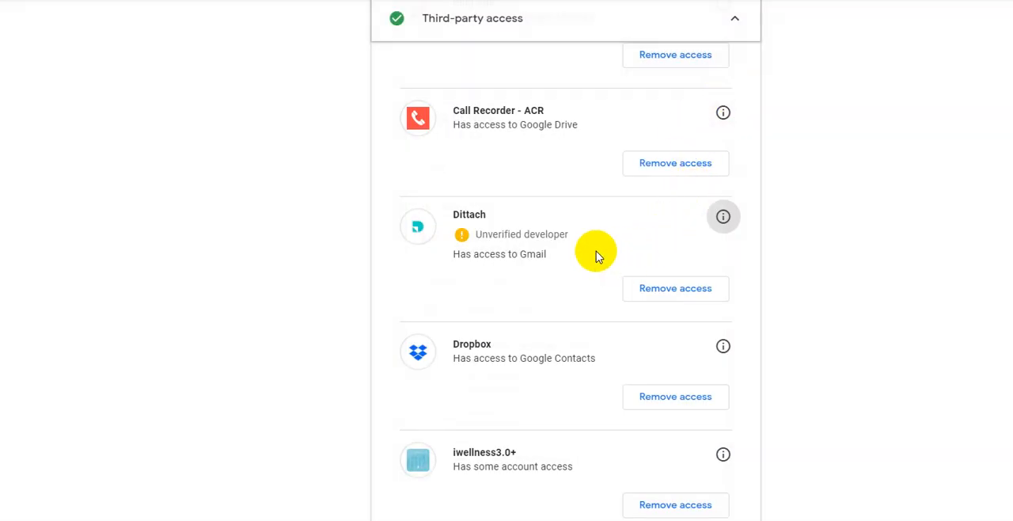
pyautogui.moveTo(536, 229)
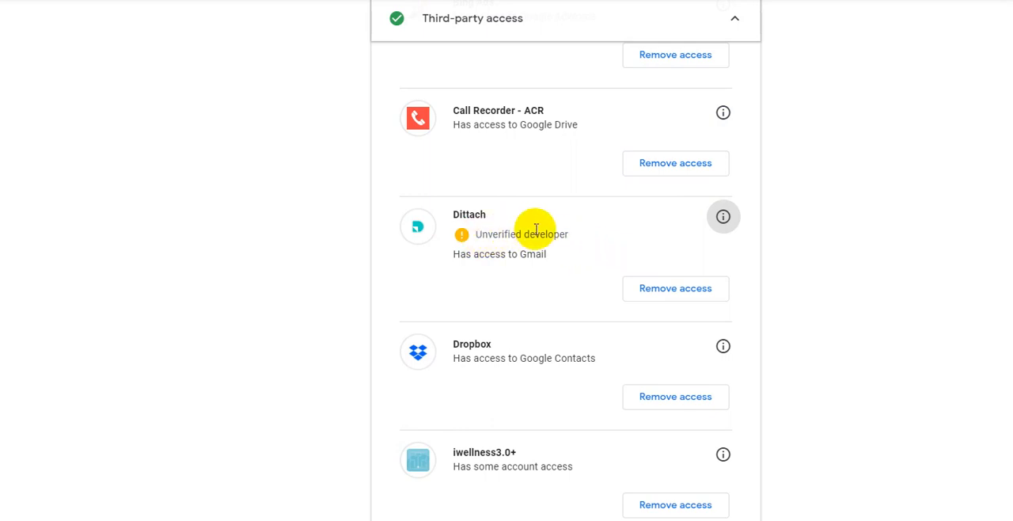
pyautogui.moveTo(781, 186)
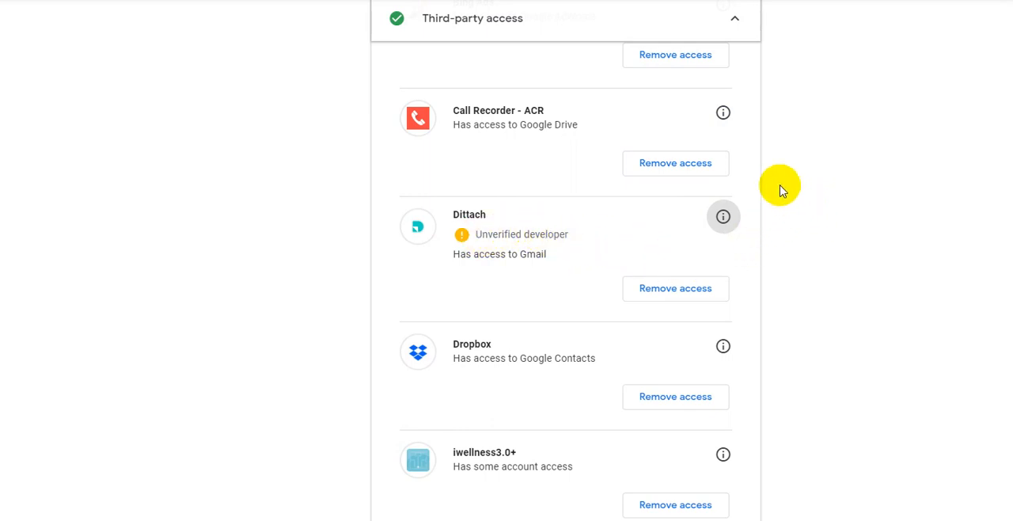
pyautogui.moveTo(575, 163)
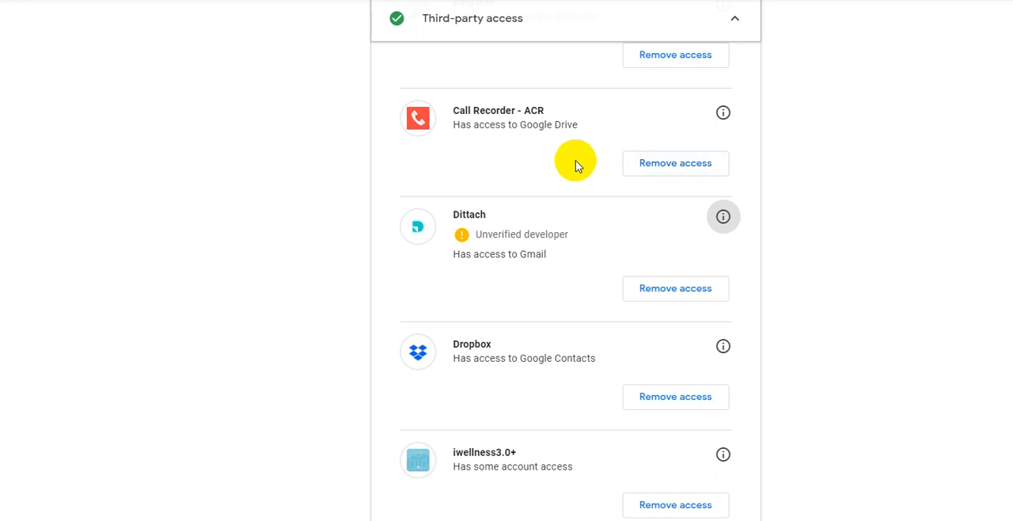
pyautogui.moveTo(901, 22)
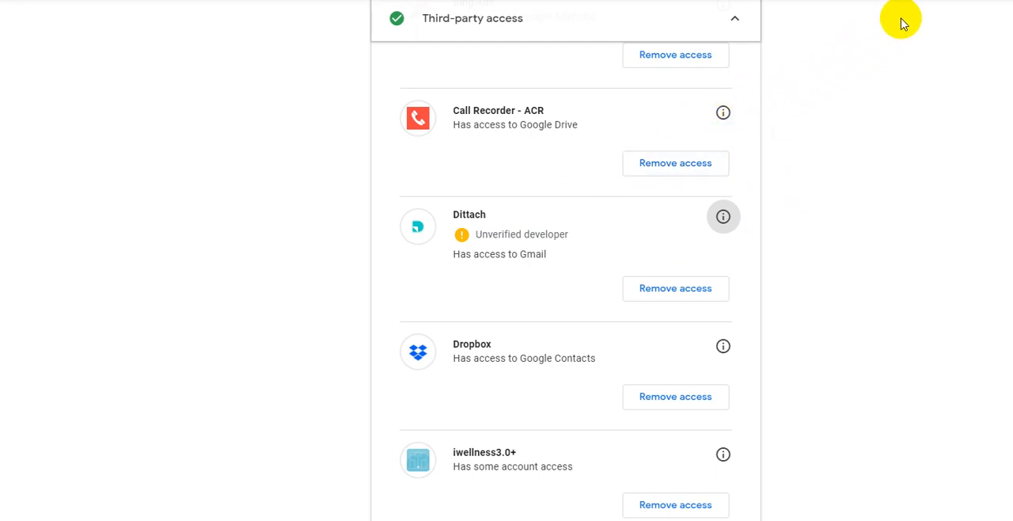
pyautogui.moveTo(960, 1)
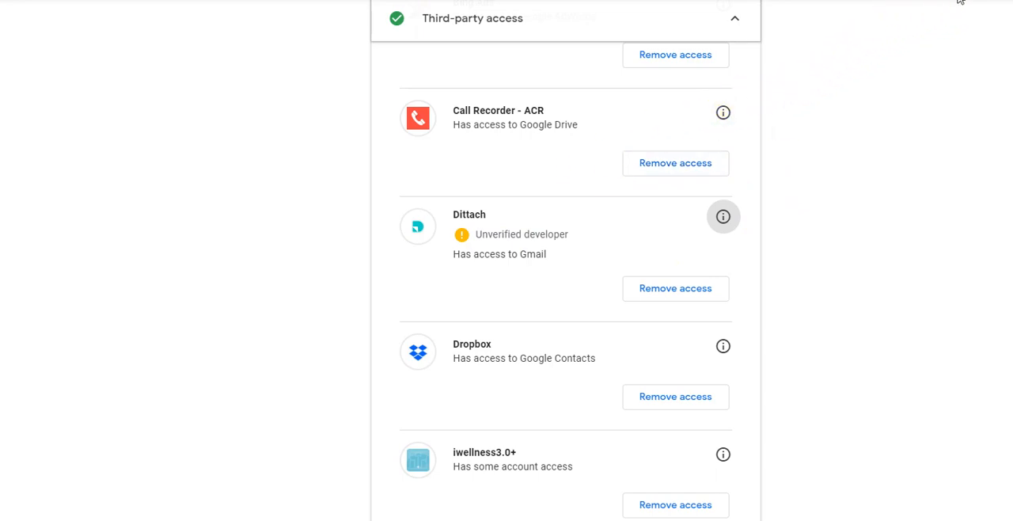
# Step: Read Dittach's web store reviews, highlighting 'not a domain anymore' and the removal warning
pyautogui.click(722, 216)
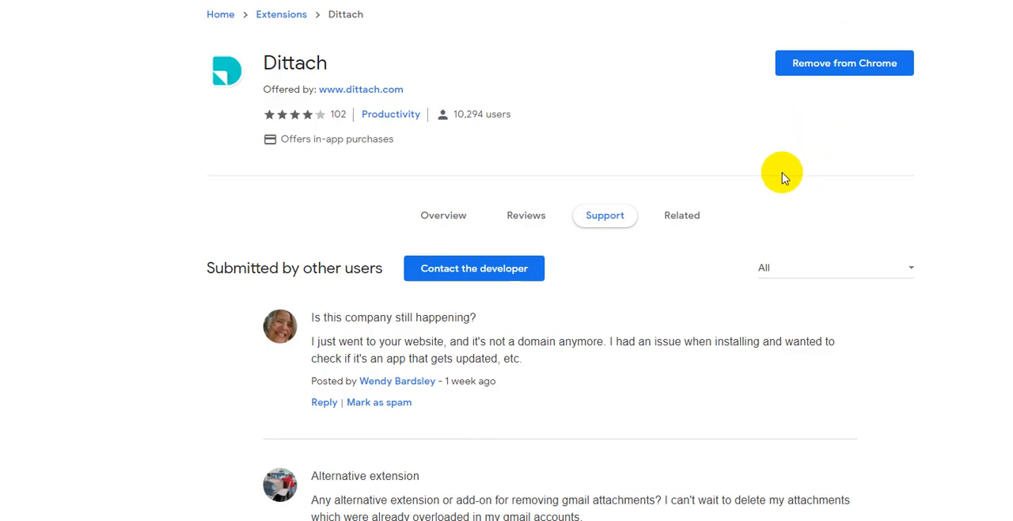
pyautogui.moveTo(784, 198)
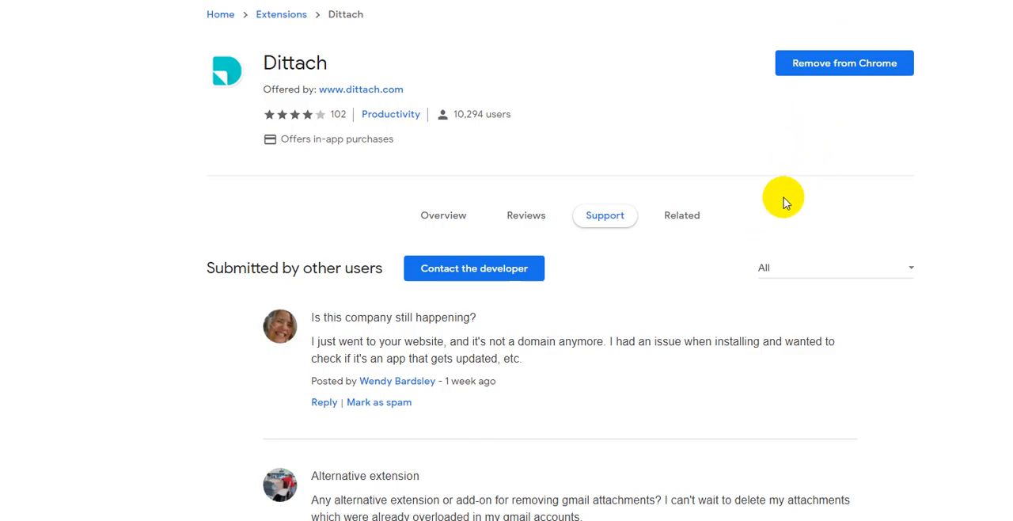
pyautogui.scroll(-3)
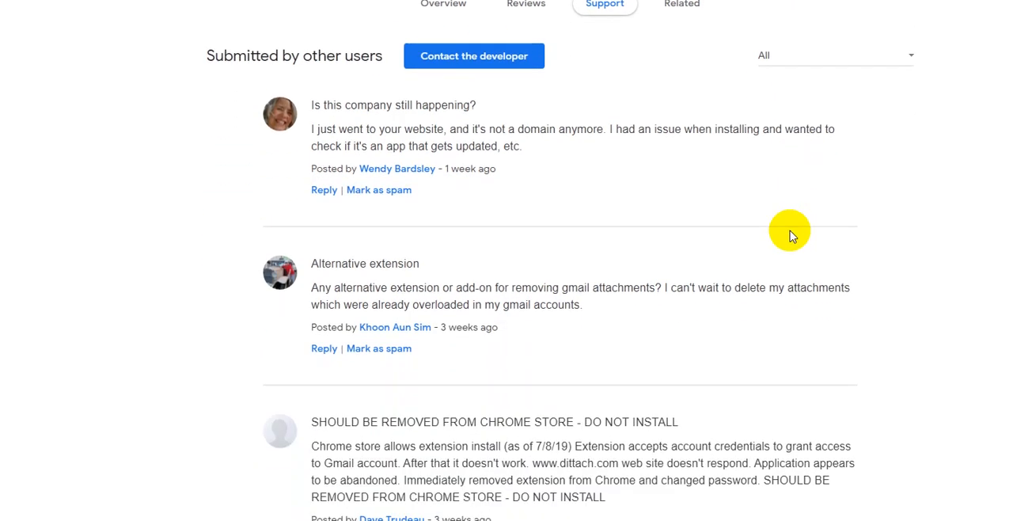
pyautogui.moveTo(773, 212)
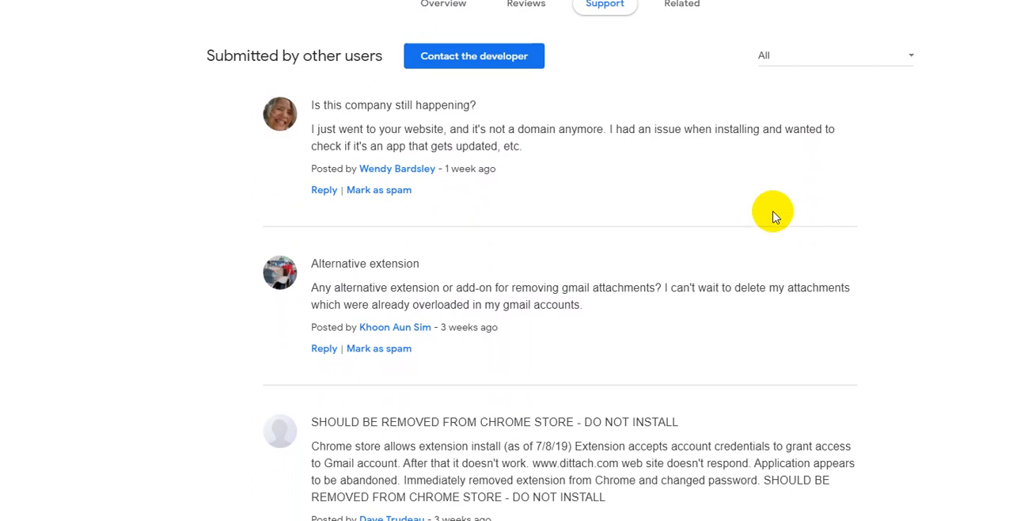
pyautogui.moveTo(711, 160)
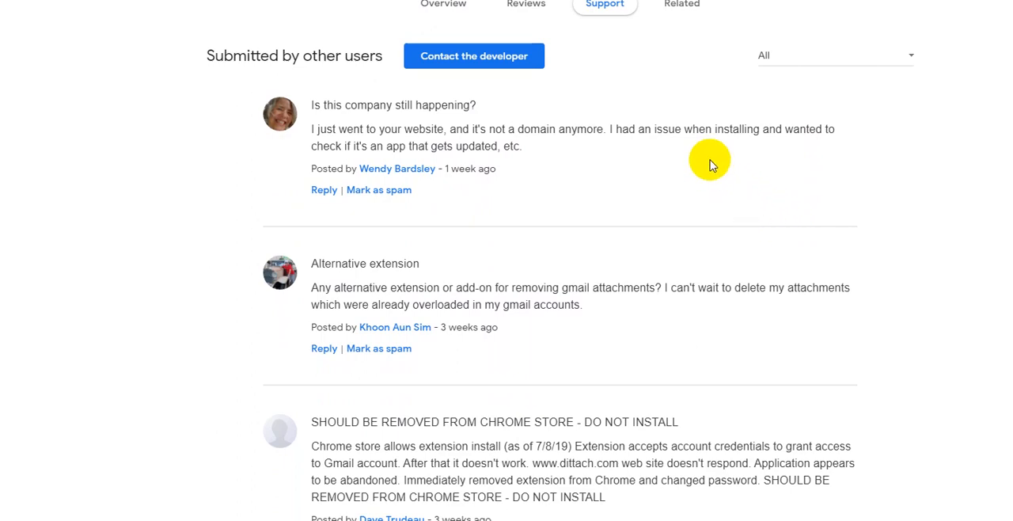
pyautogui.moveTo(693, 145)
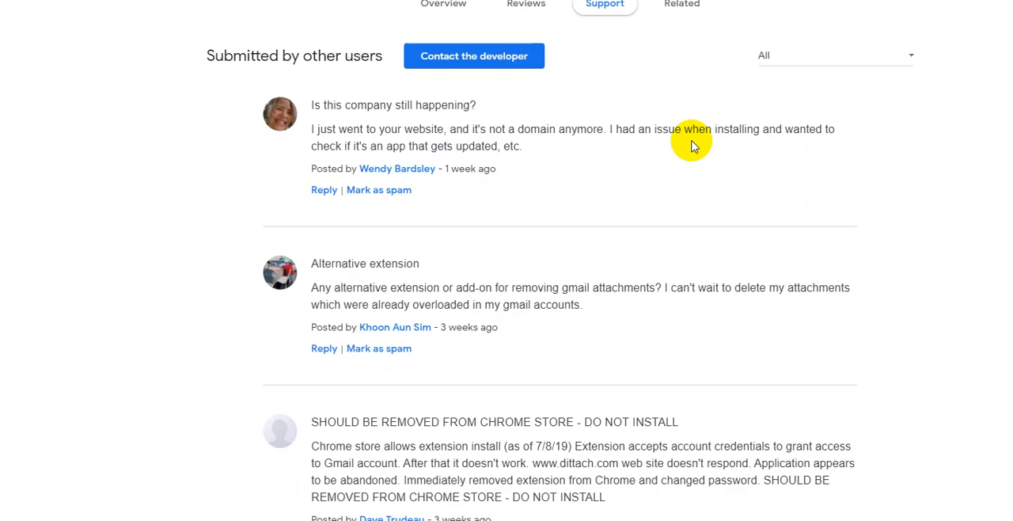
pyautogui.moveTo(608, 117)
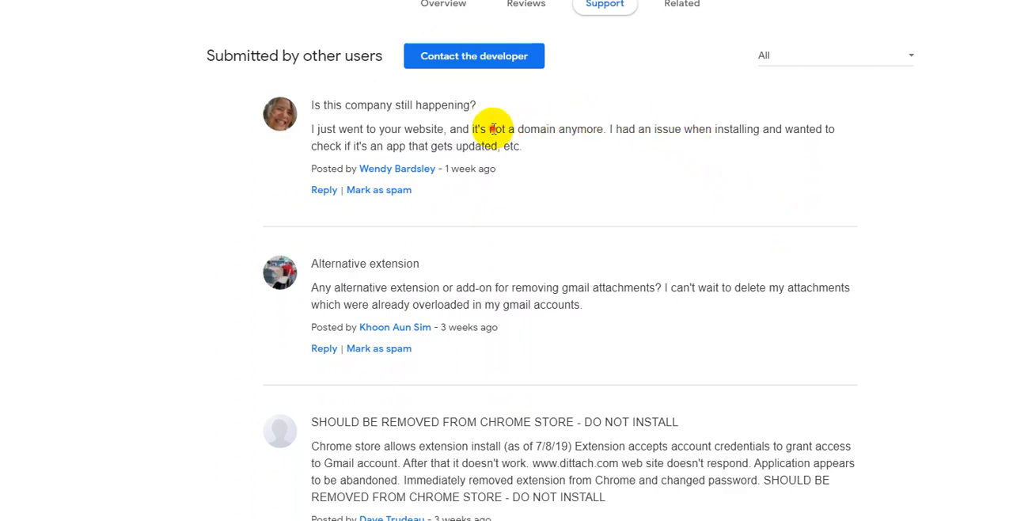
pyautogui.moveTo(489, 129); pyautogui.dragTo(601, 129)
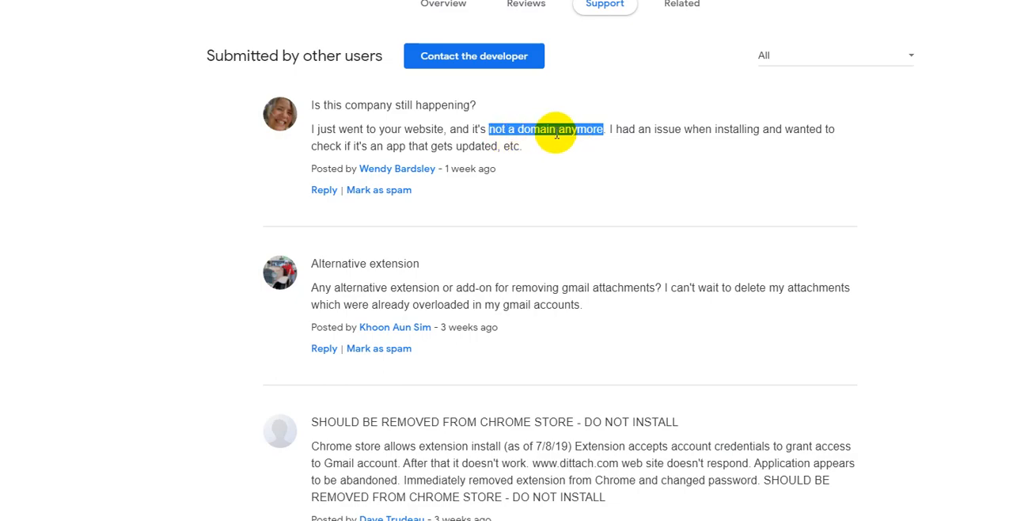
pyautogui.moveTo(572, 296)
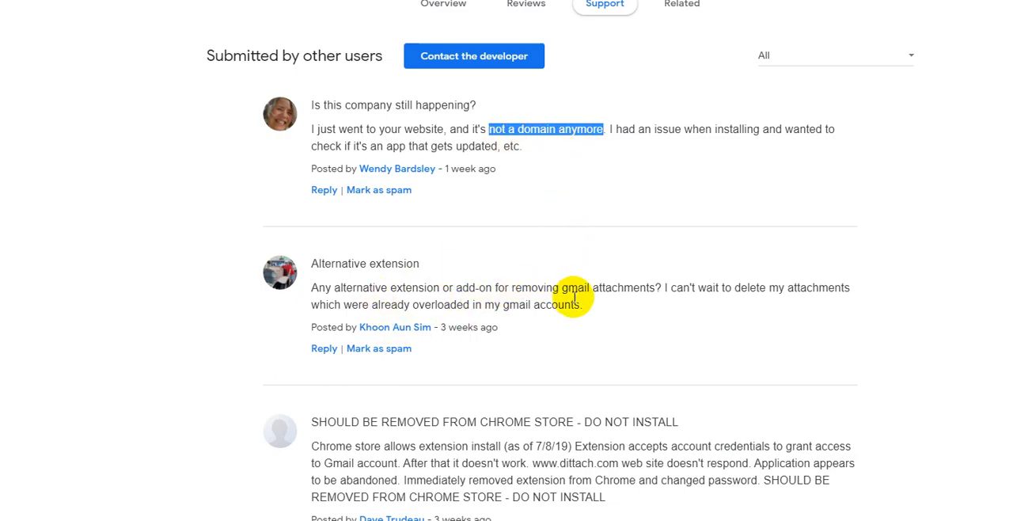
pyautogui.scroll(-3)
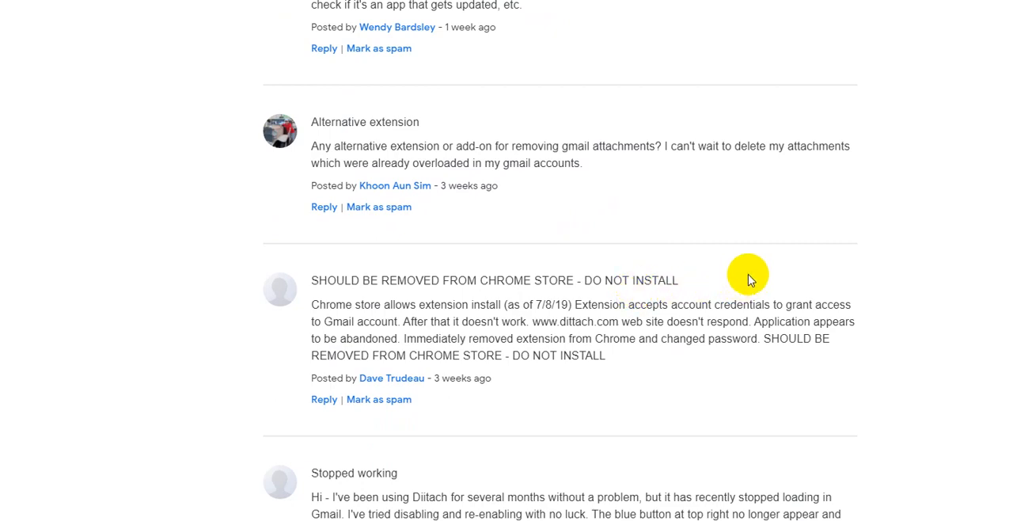
pyautogui.moveTo(747, 274)
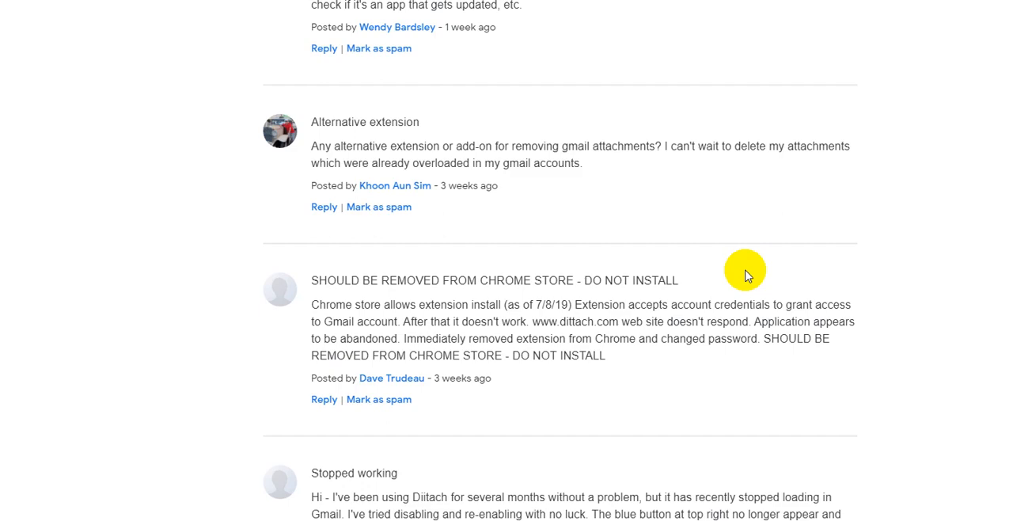
pyautogui.moveTo(645, 235)
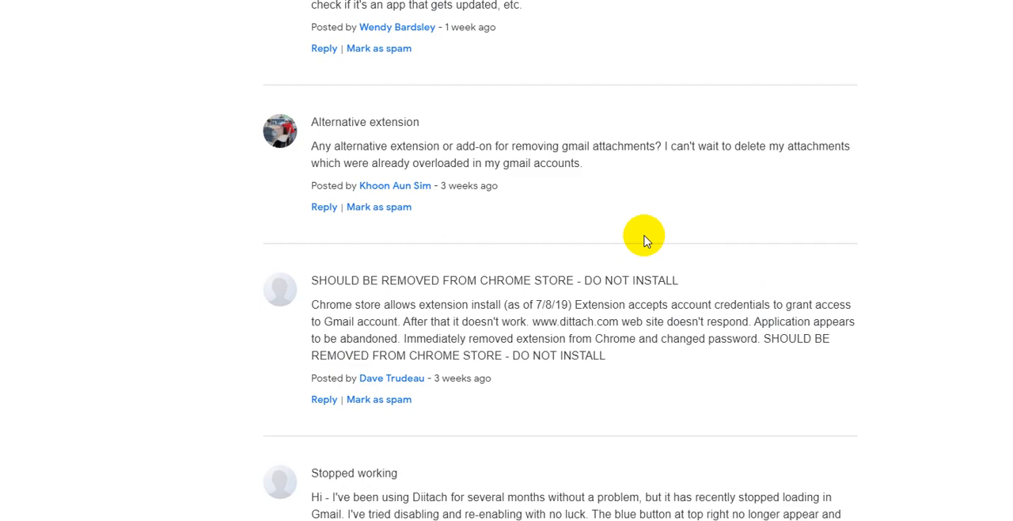
pyautogui.moveTo(727, 281)
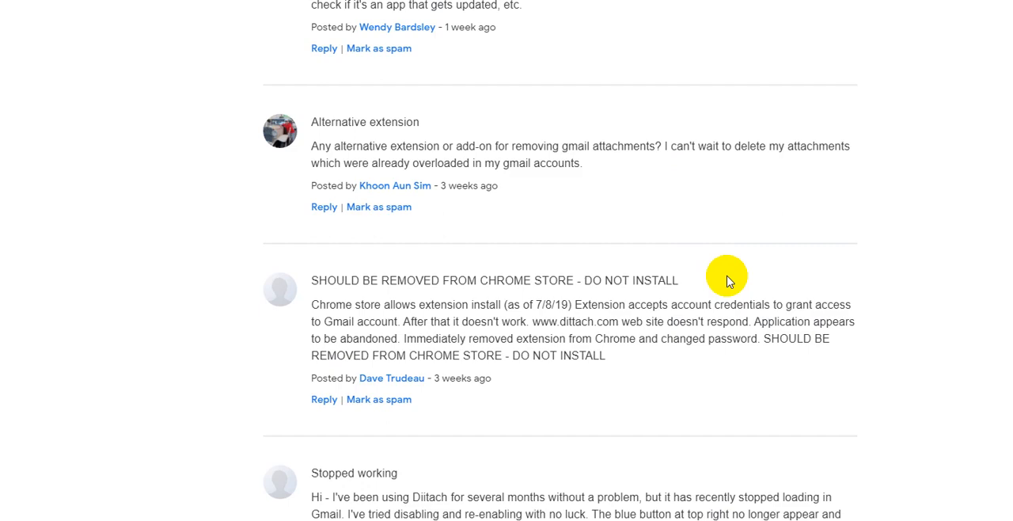
pyautogui.moveTo(431, 280)
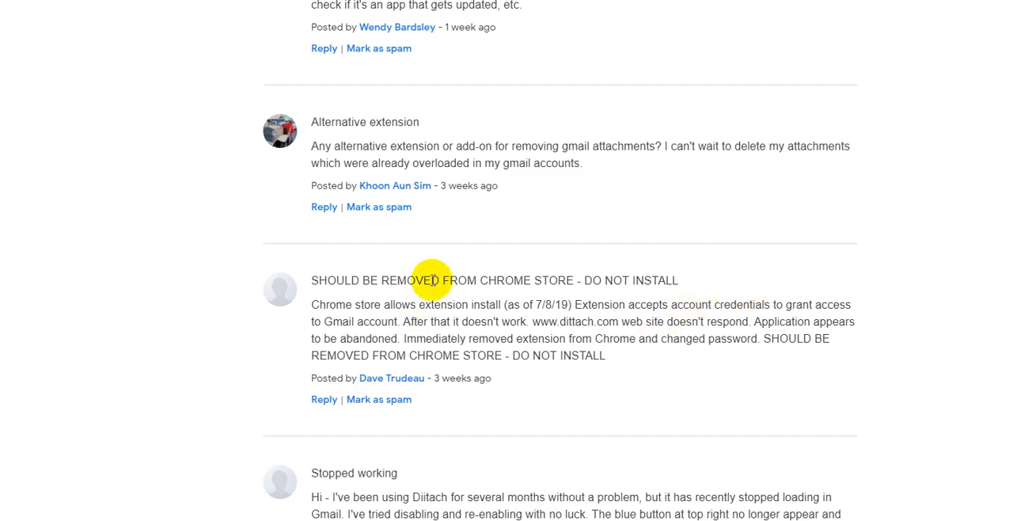
pyautogui.moveTo(325, 280)
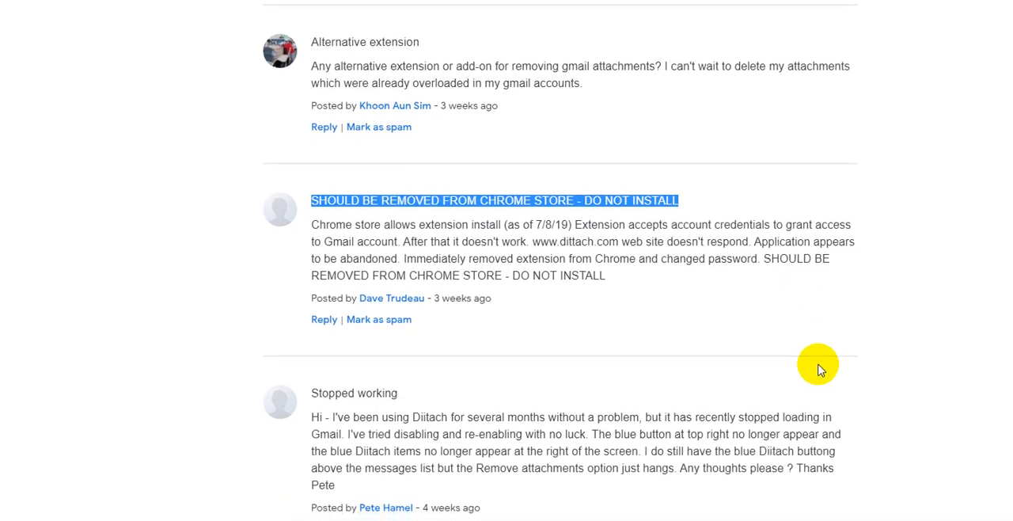
pyautogui.scroll(-3)
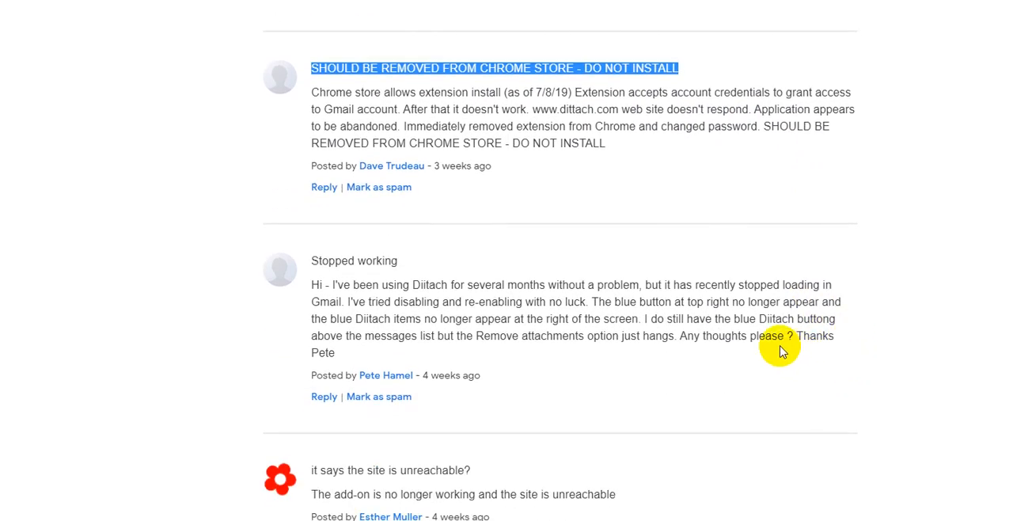
pyautogui.moveTo(895, 164)
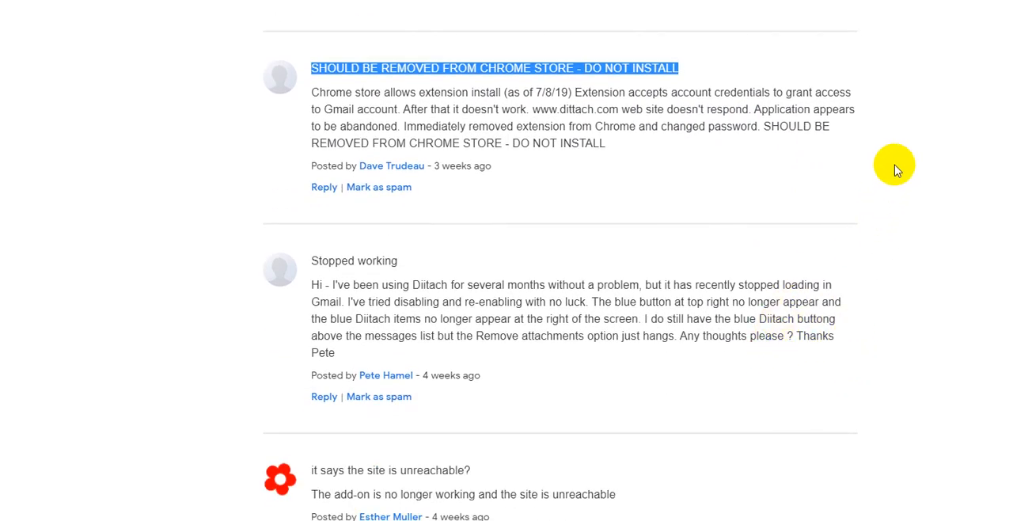
pyautogui.moveTo(849, 109)
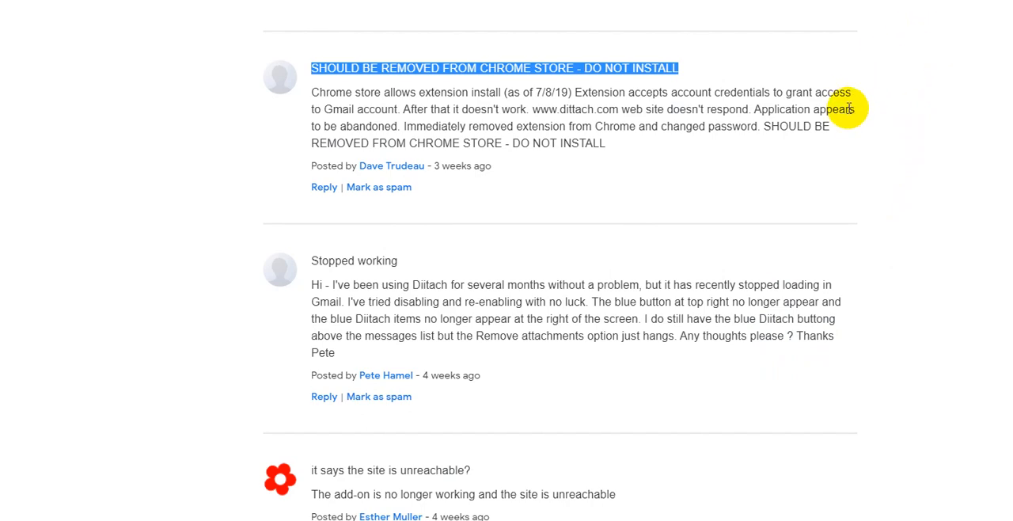
pyautogui.moveTo(827, 154)
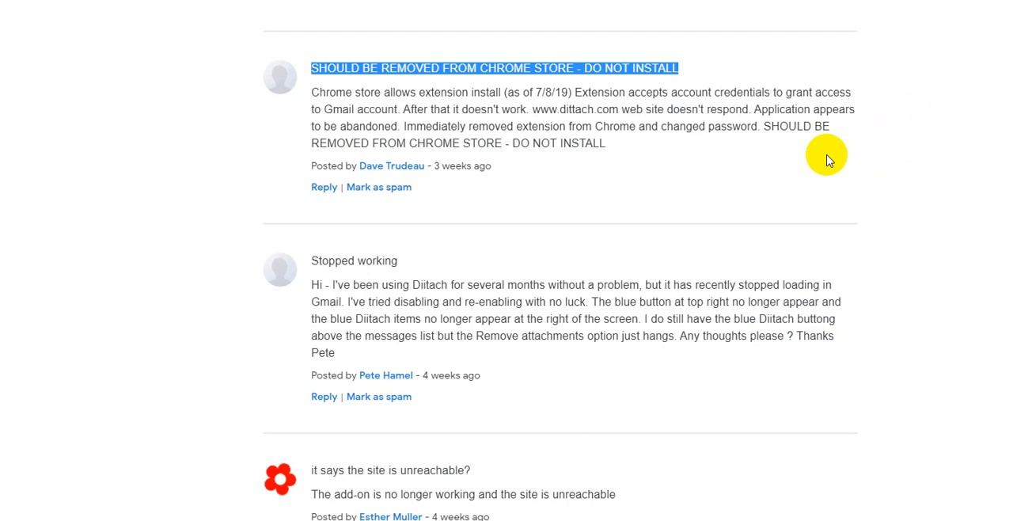
pyautogui.moveTo(776, 108)
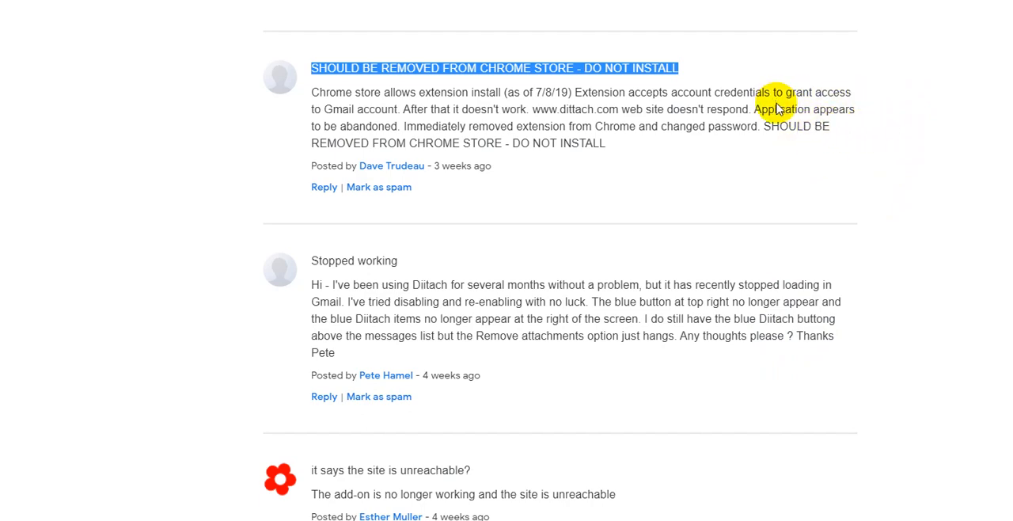
pyautogui.moveTo(858, 150)
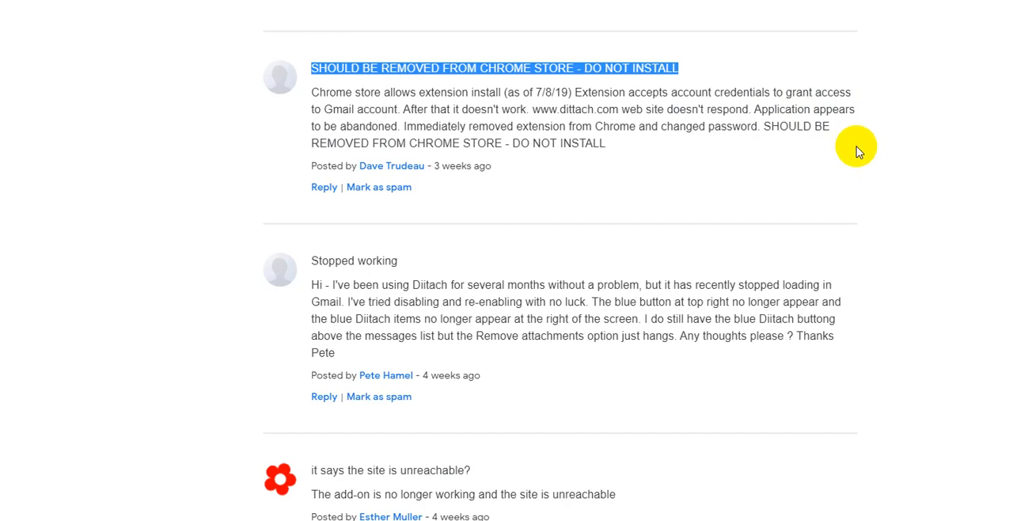
pyautogui.moveTo(936, 234)
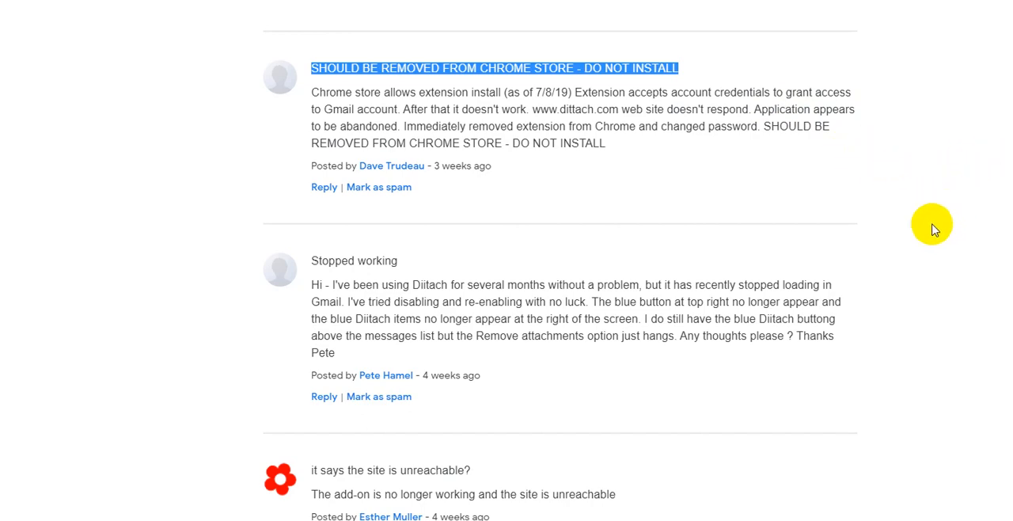
pyautogui.moveTo(986, 92)
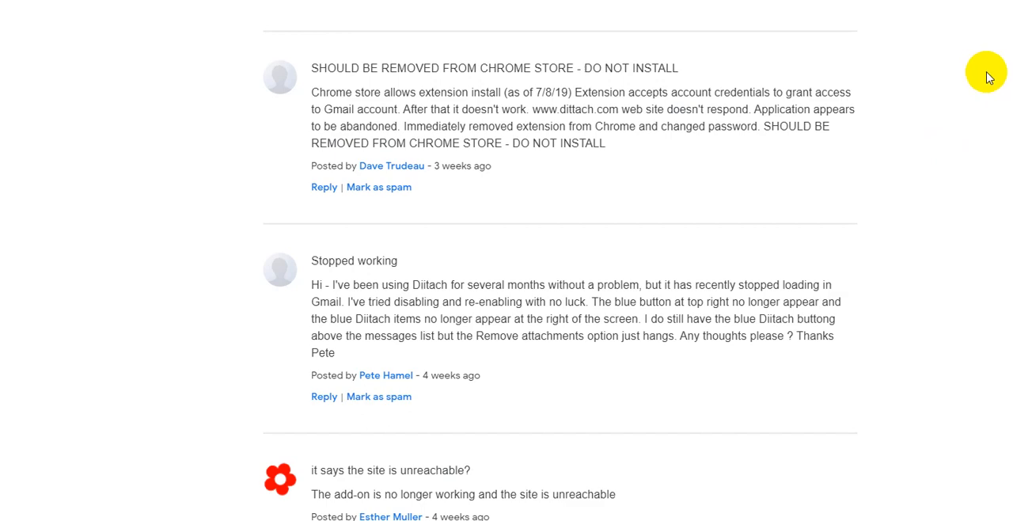
pyautogui.scroll(3)
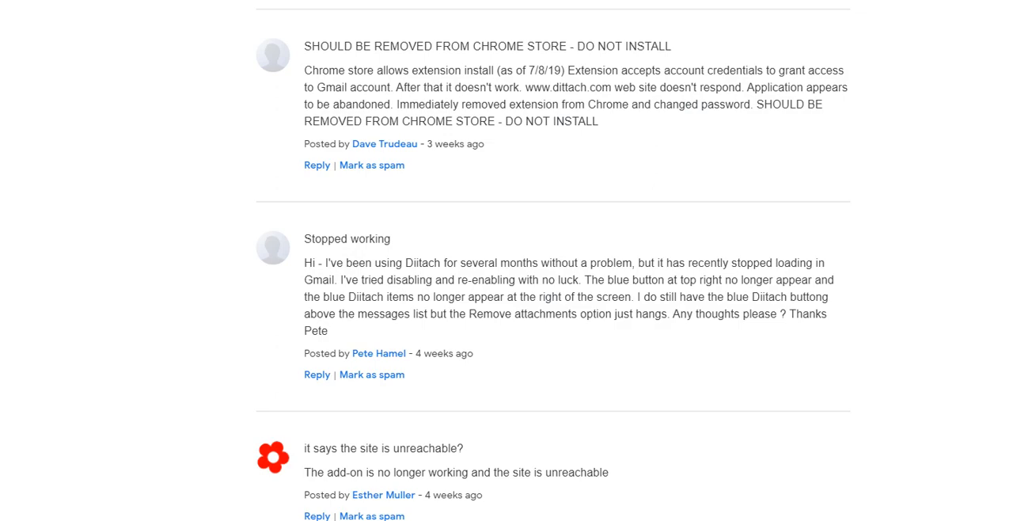
pyautogui.doubleClick(768, 88)
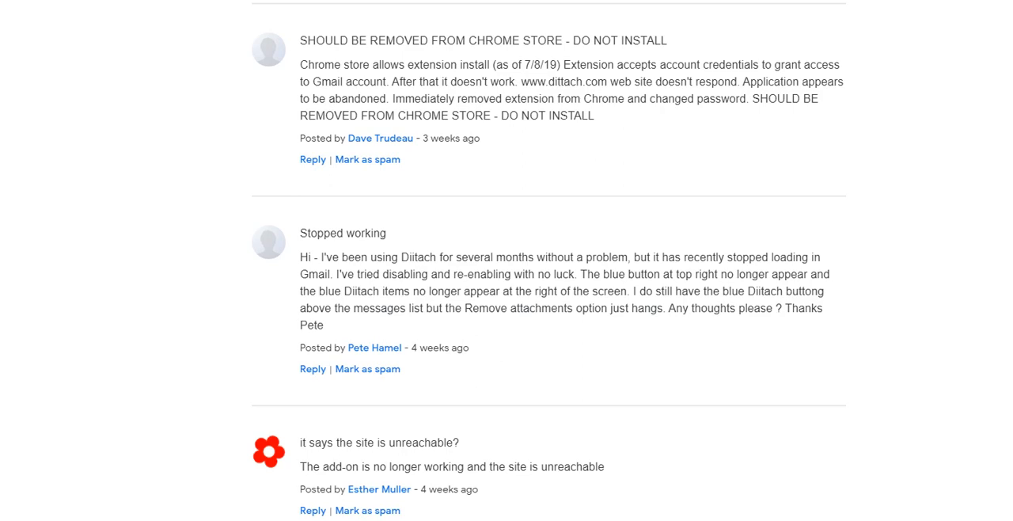
pyautogui.moveTo(838, 4)
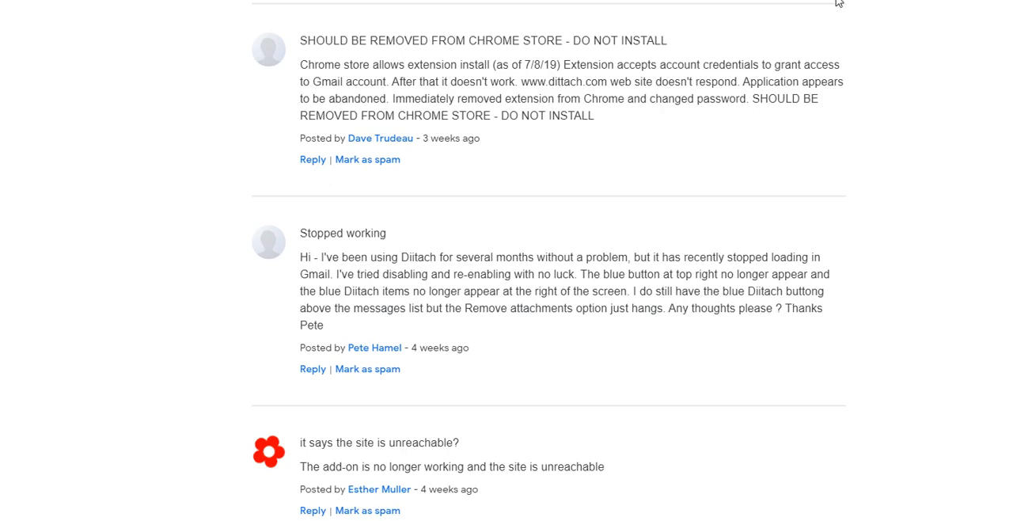
pyautogui.moveTo(943, 8)
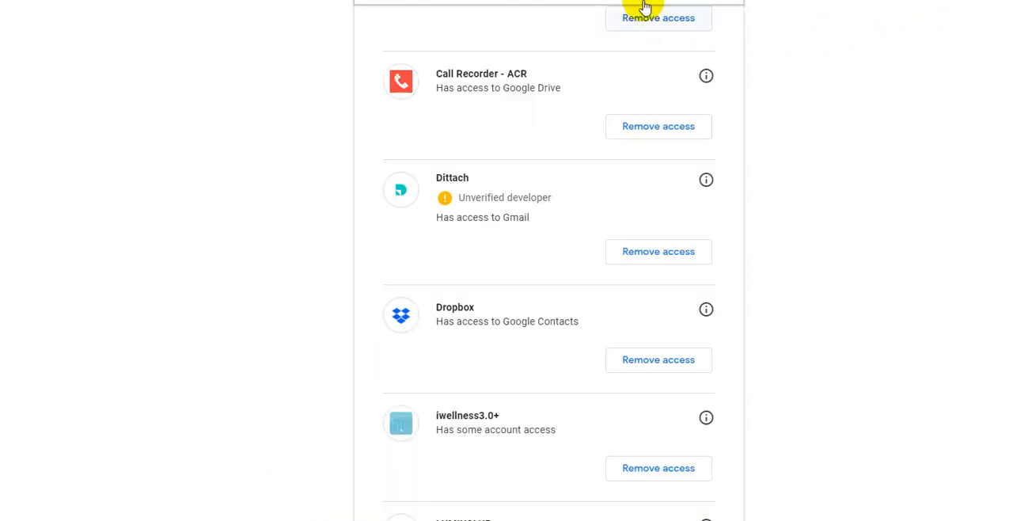
pyautogui.moveTo(412, 150)
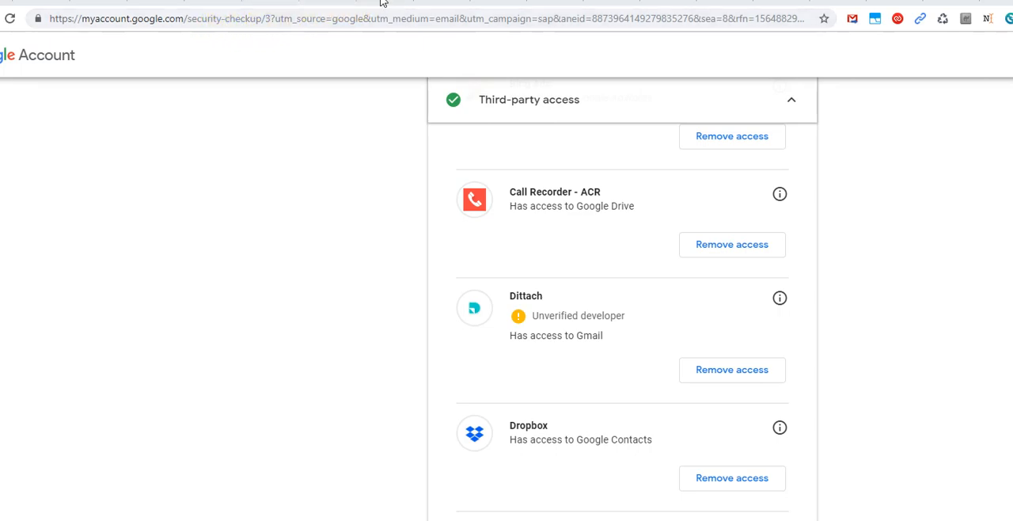
# Step: Scroll the third-party access list back to Dittach's Gmail access entry
pyautogui.scroll(-3)
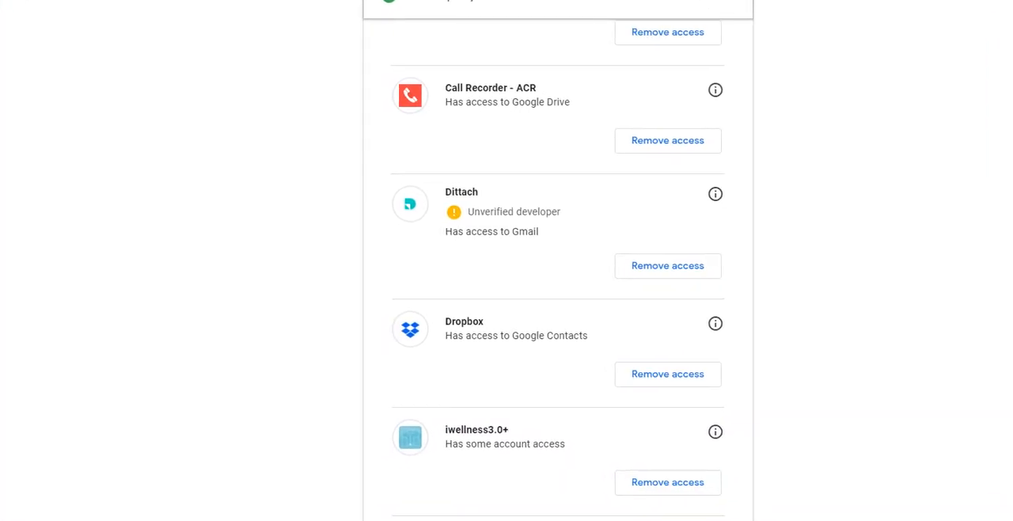
pyautogui.moveTo(547, 179)
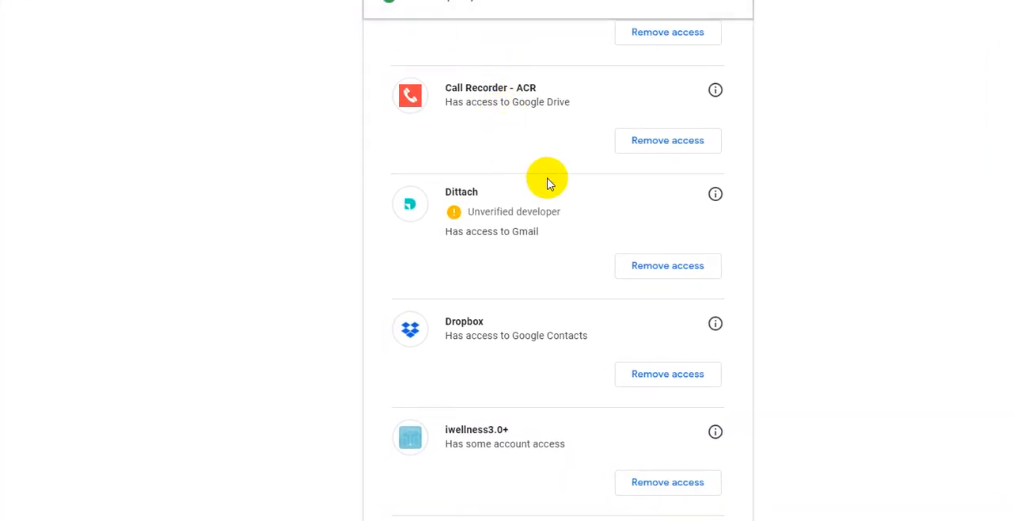
pyautogui.moveTo(554, 229)
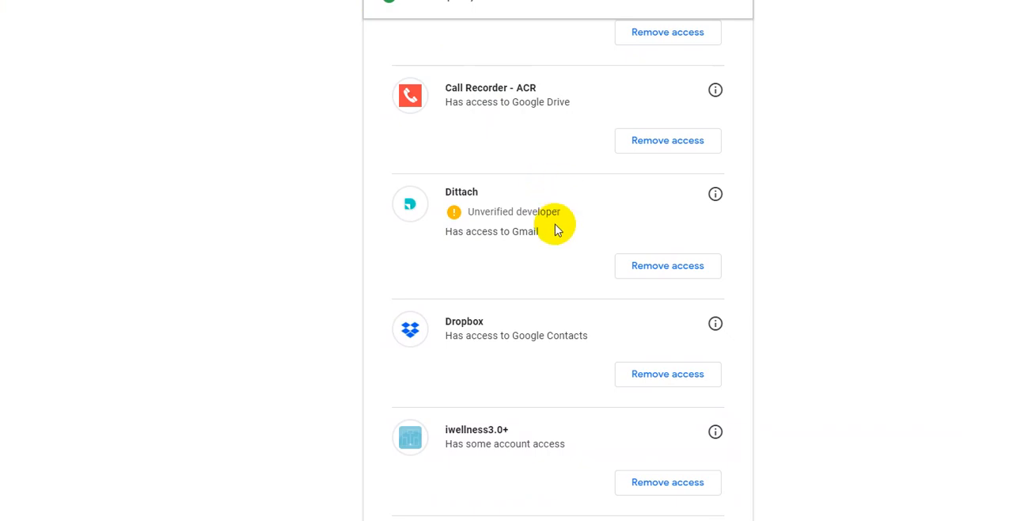
pyautogui.moveTo(477, 211)
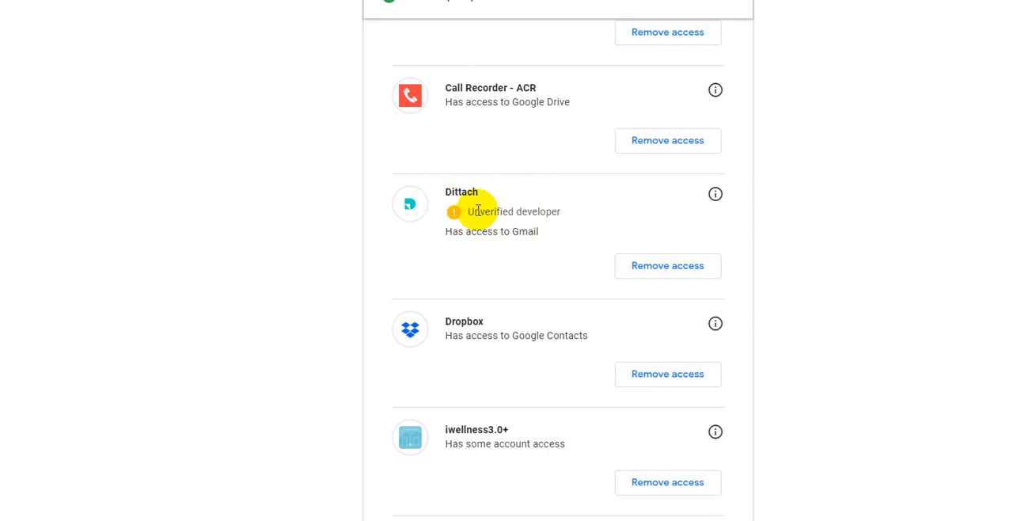
pyautogui.moveTo(668, 266)
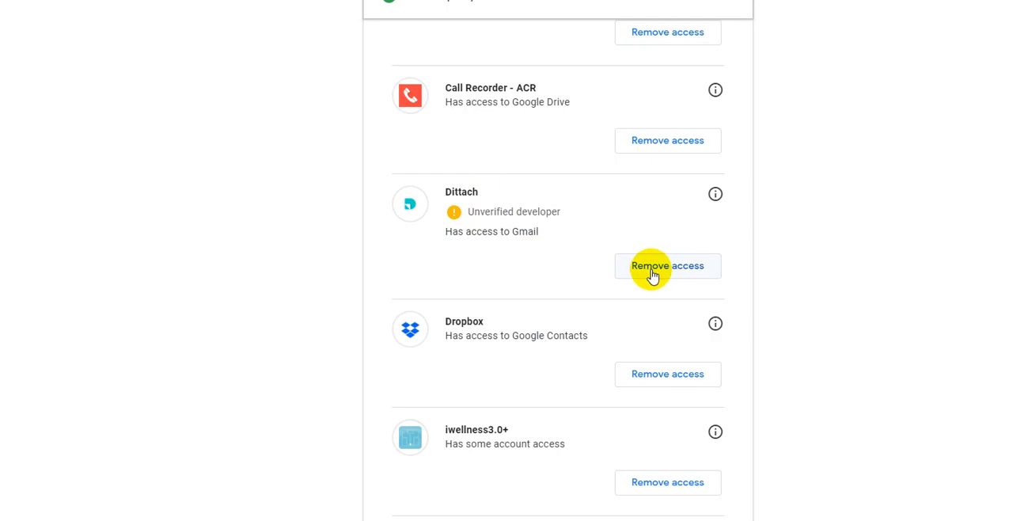
pyautogui.moveTo(762, 259)
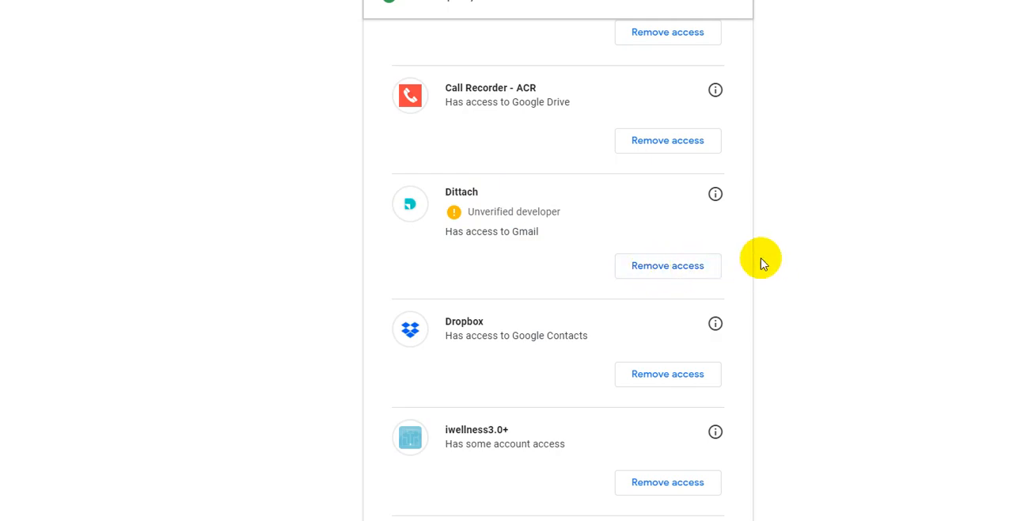
pyautogui.moveTo(1005, 261)
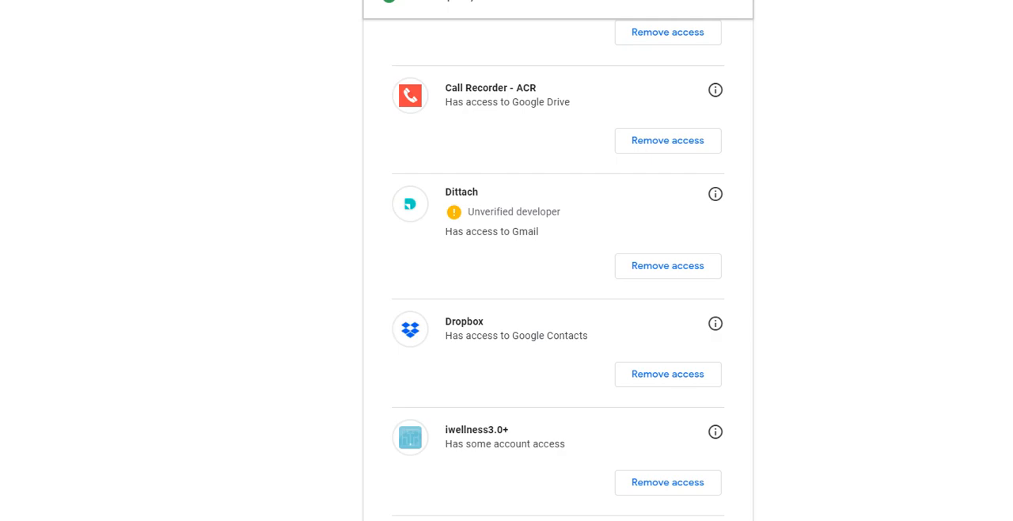
pyautogui.moveTo(975, 1)
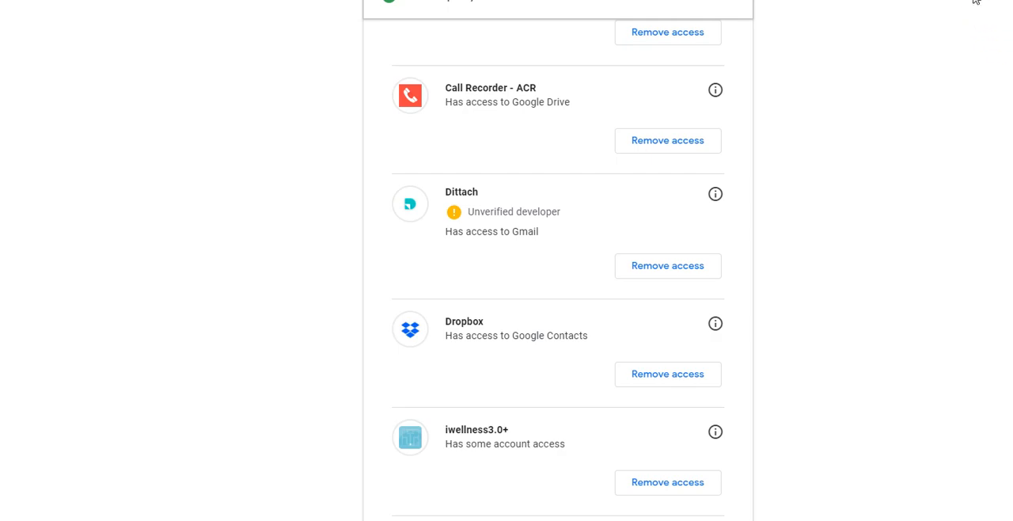